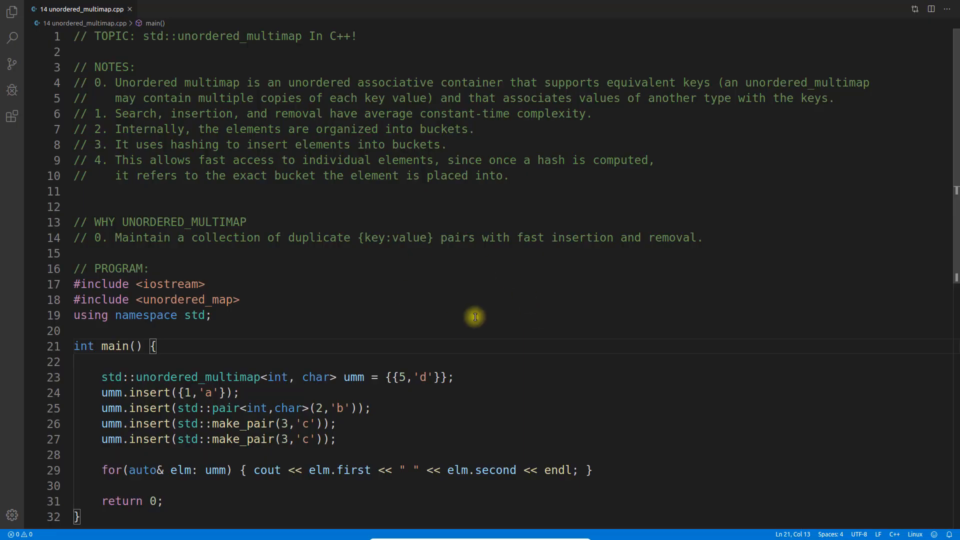
{"action": "mouse_move", "coordinate": [174, 58]}
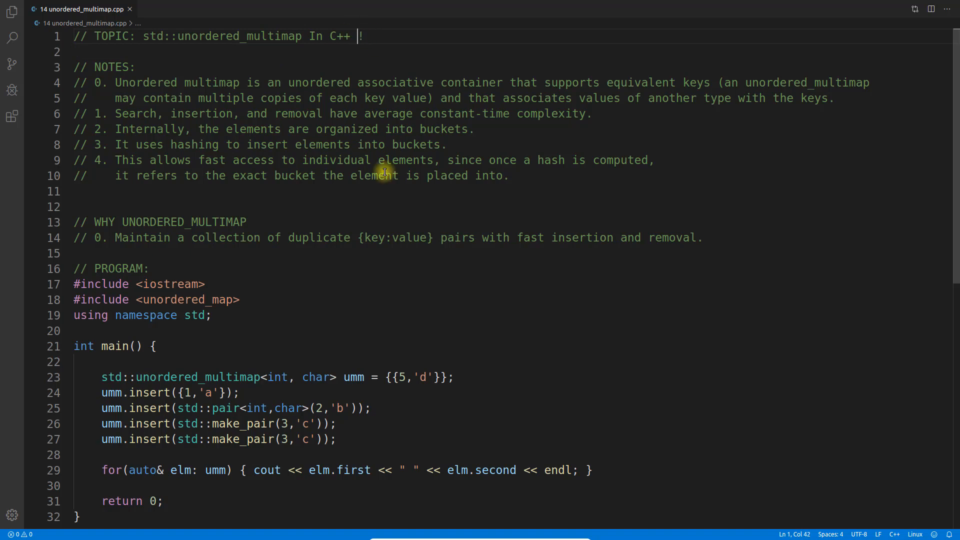
Extend the line-1 topic comment to read std::unordered_multimap In C++ STL!
{"action": "type", "text": "STL"}
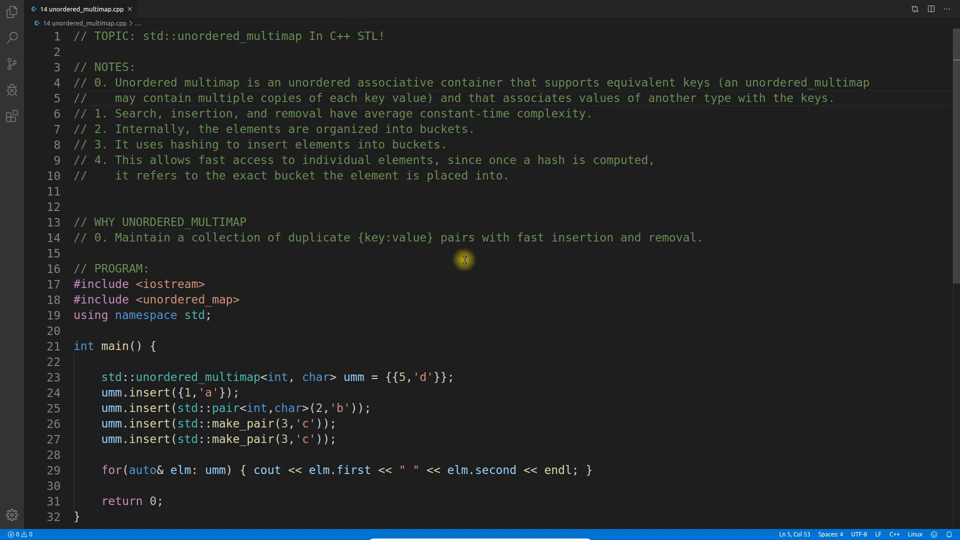
{"action": "mouse_move", "coordinate": [399, 146]}
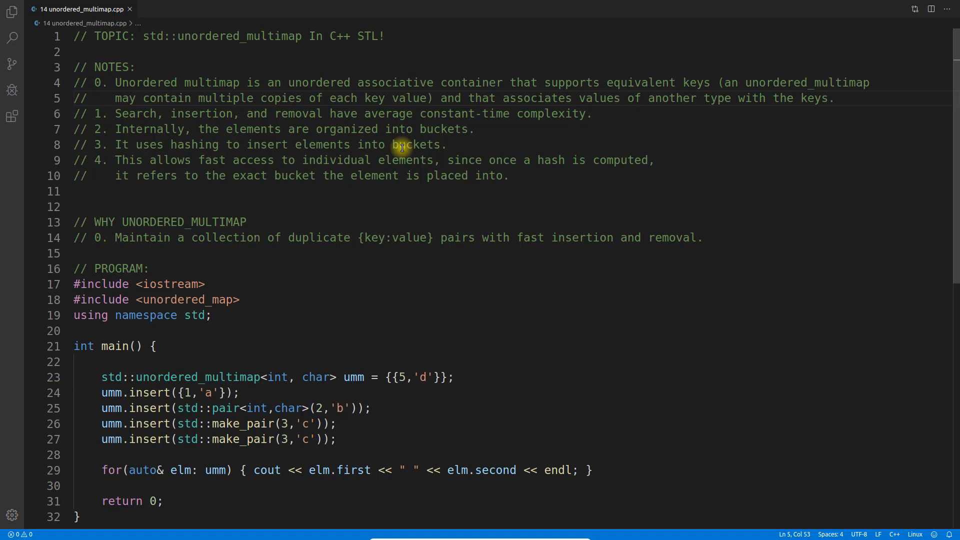
{"action": "left_click", "coordinate": [507, 176]}
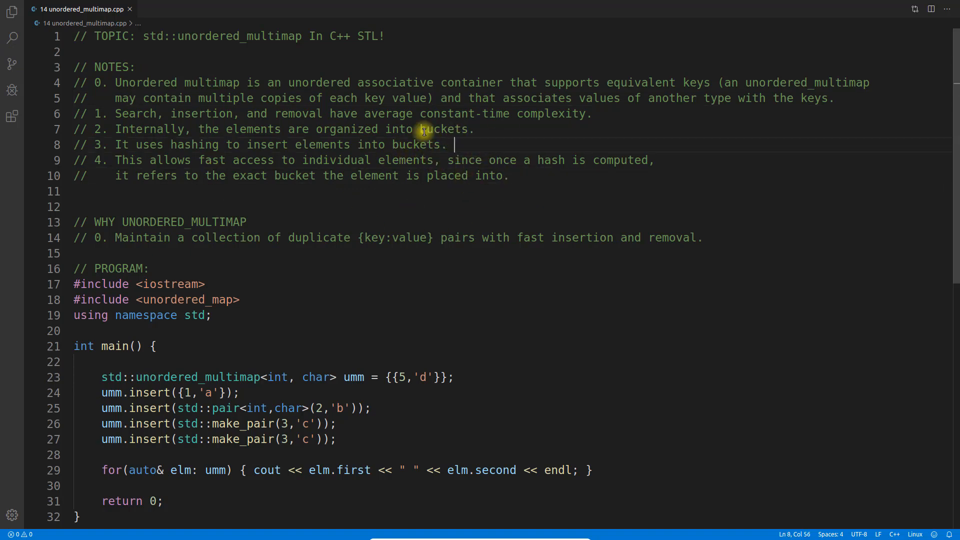
{"action": "mouse_move", "coordinate": [198, 209]}
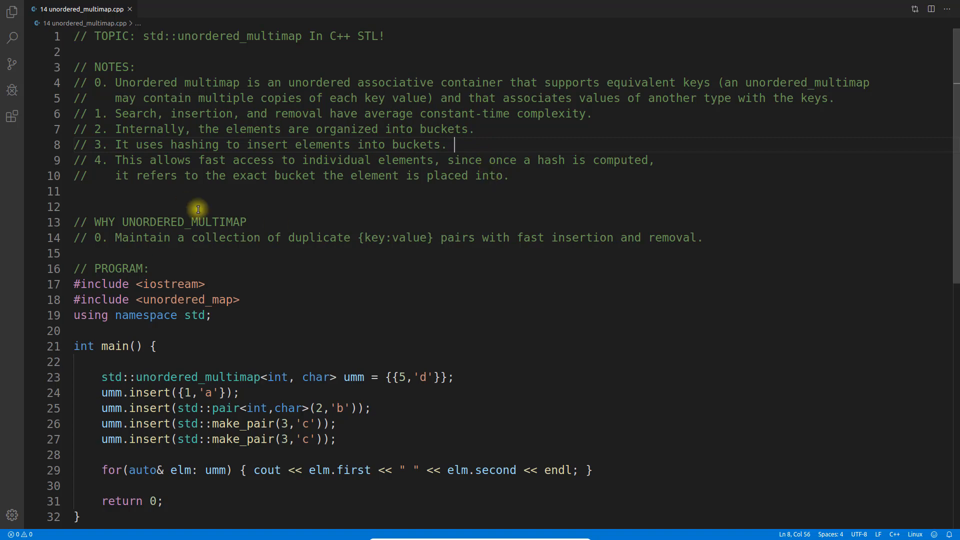
{"action": "mouse_move", "coordinate": [574, 244]}
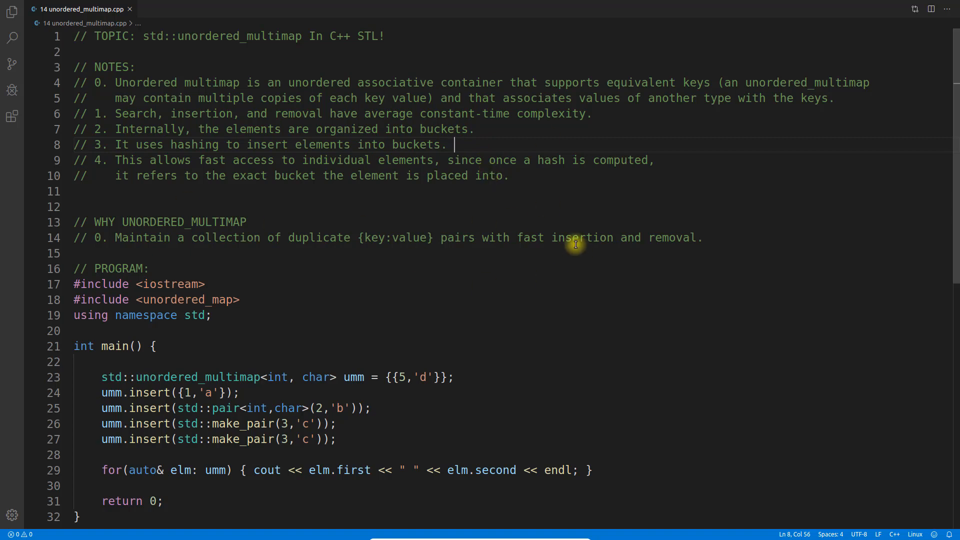
{"action": "mouse_move", "coordinate": [518, 302]}
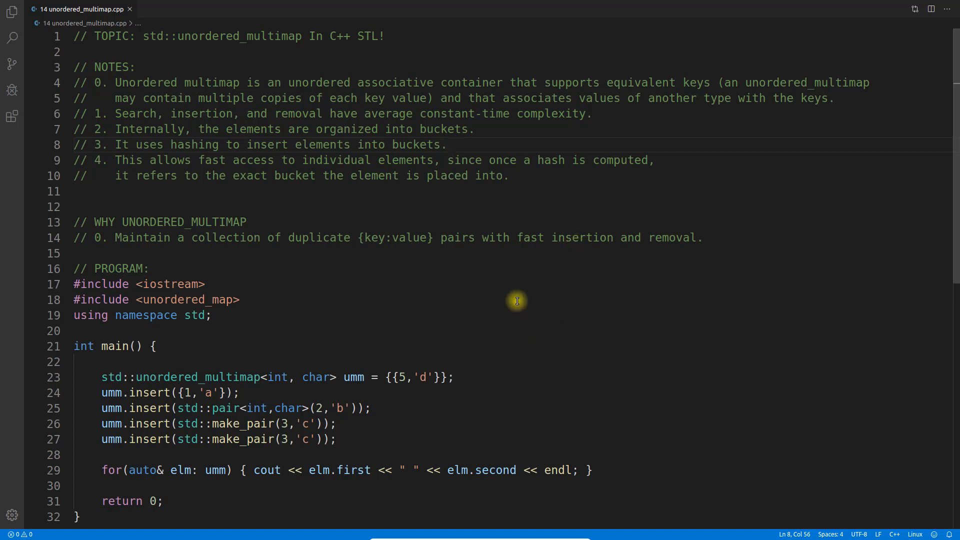
{"action": "left_click", "coordinate": [454, 144]}
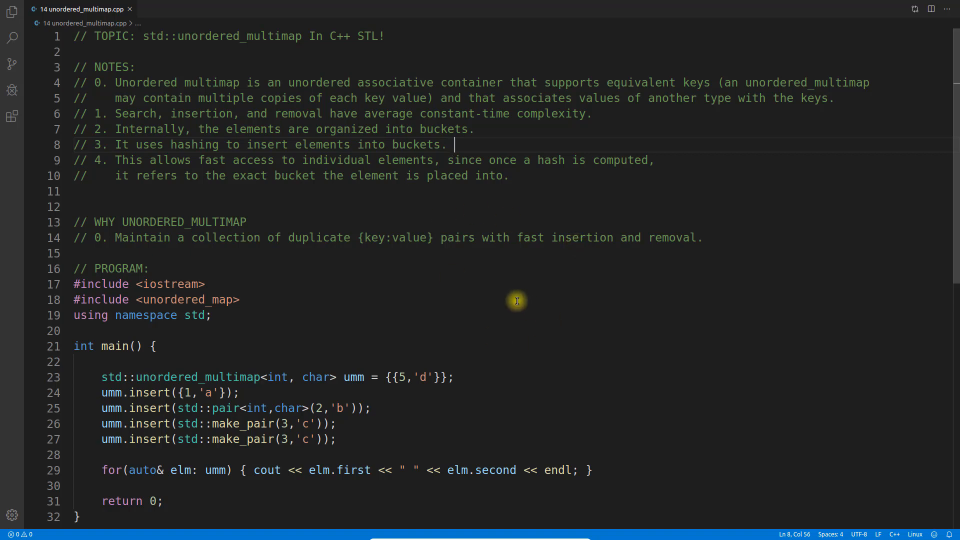
{"action": "mouse_move", "coordinate": [102, 120]}
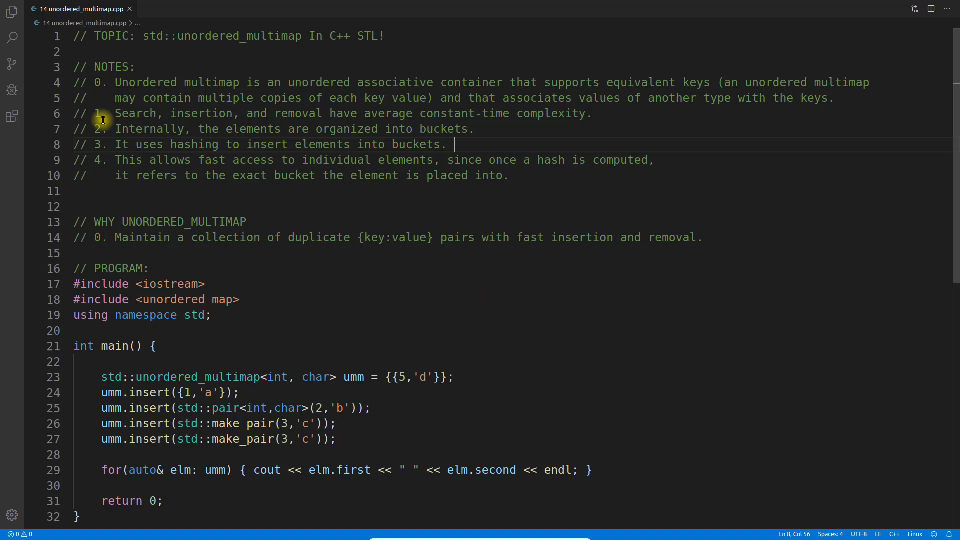
{"action": "left_click", "coordinate": [300, 98]}
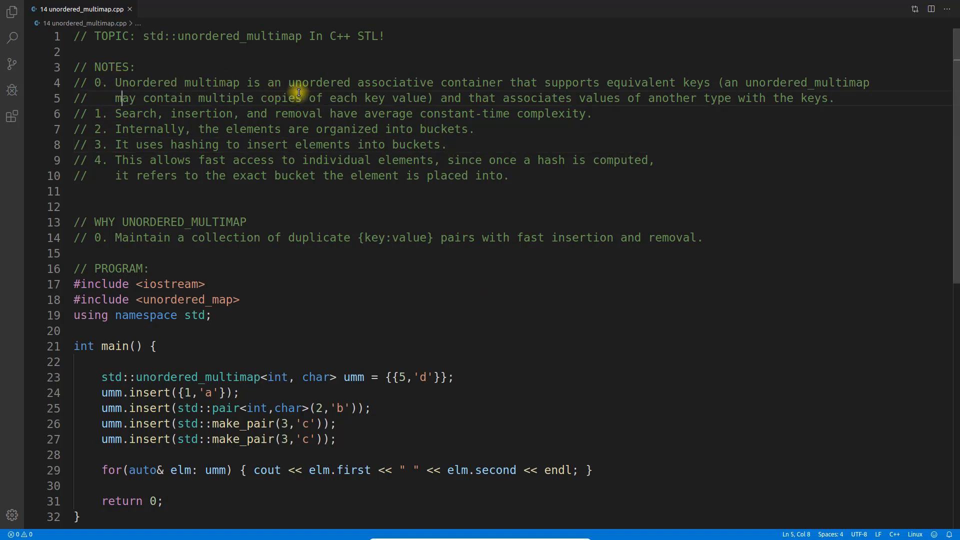
{"action": "mouse_move", "coordinate": [597, 89]}
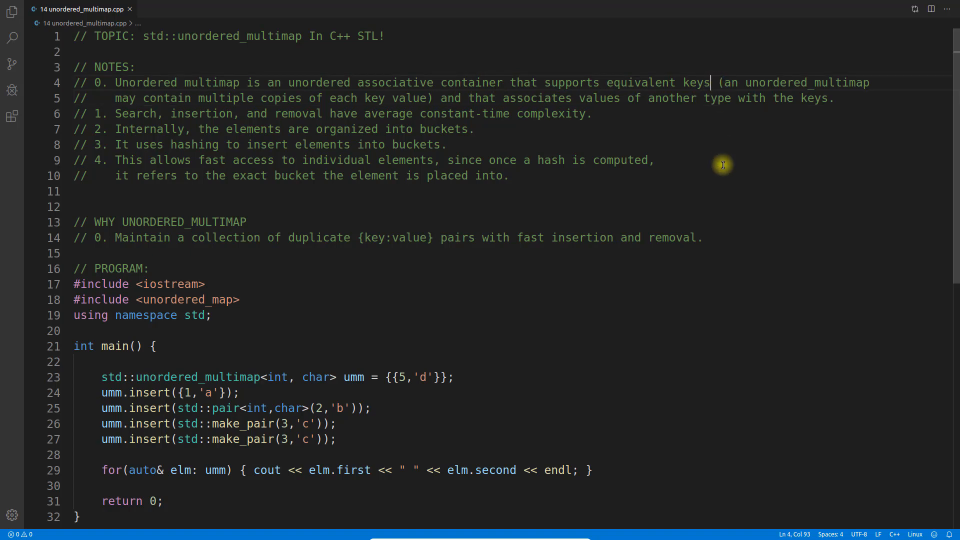
{"action": "mouse_move", "coordinate": [358, 224]}
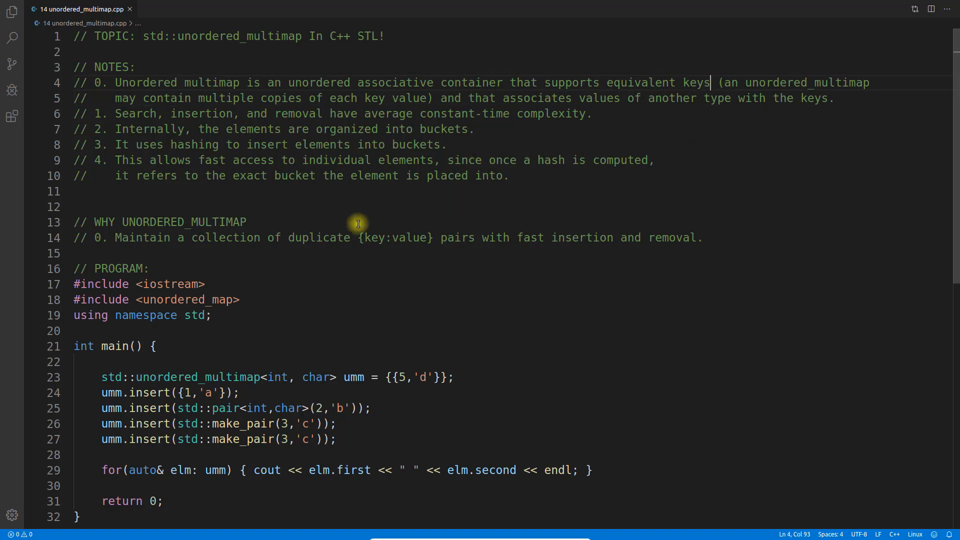
{"action": "mouse_move", "coordinate": [195, 213]}
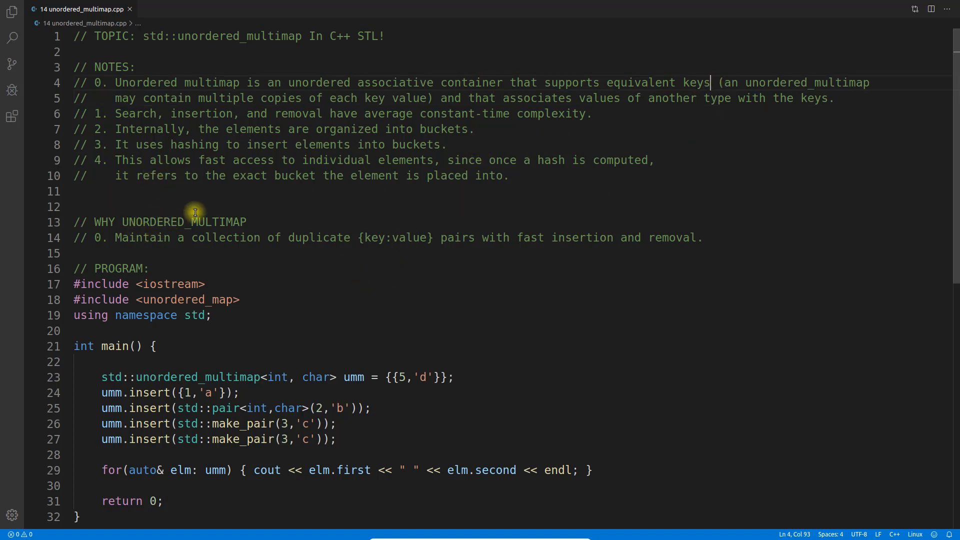
{"action": "left_click", "coordinate": [247, 222]}
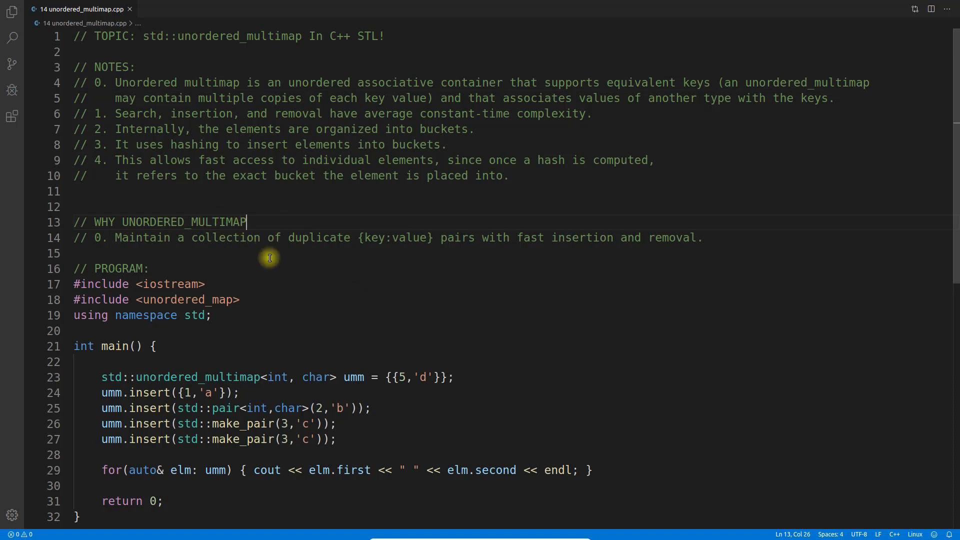
{"action": "mouse_move", "coordinate": [420, 249]}
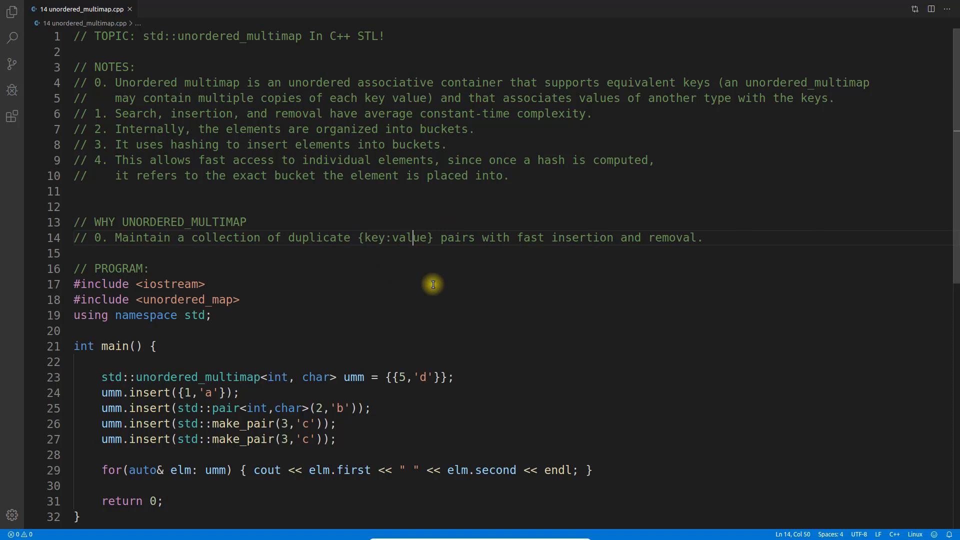
{"action": "mouse_move", "coordinate": [403, 264]}
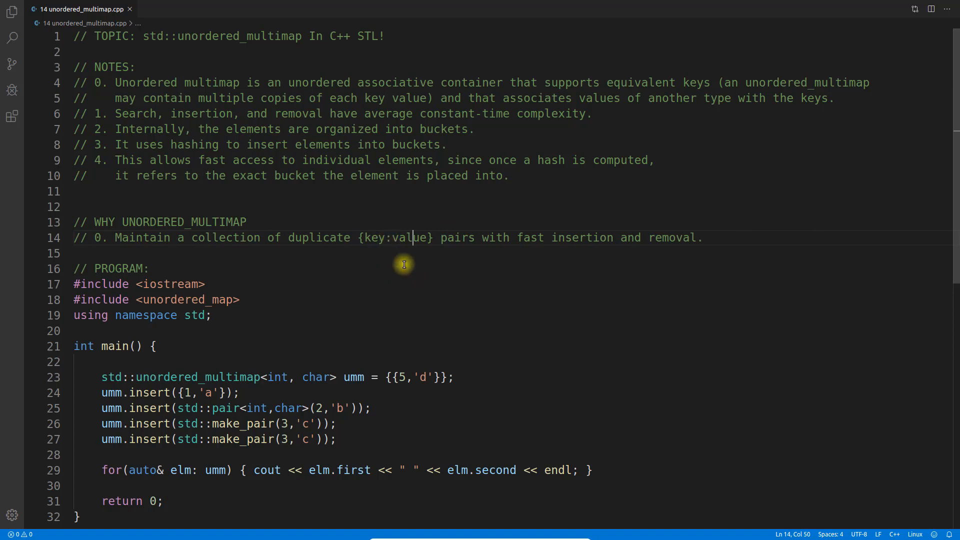
{"action": "mouse_move", "coordinate": [379, 255]}
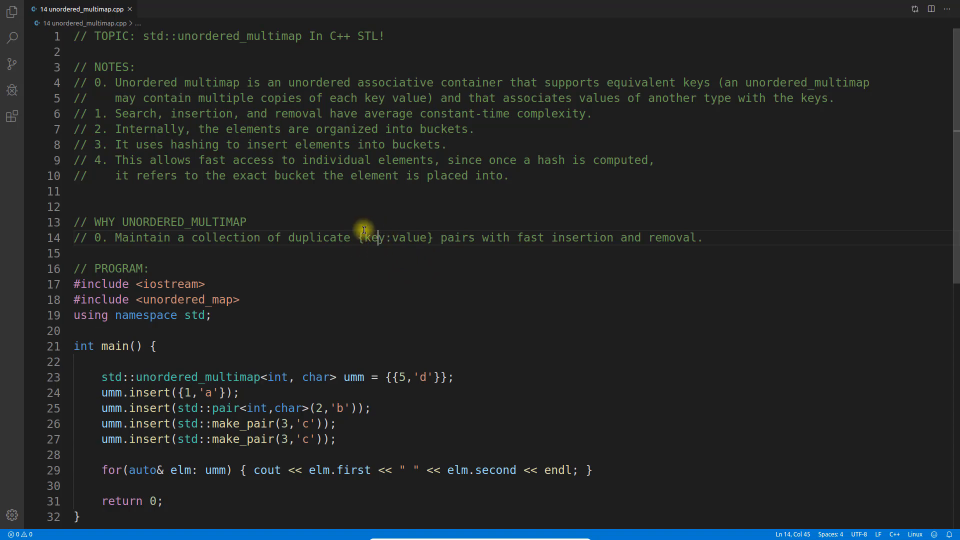
{"action": "mouse_move", "coordinate": [372, 250]}
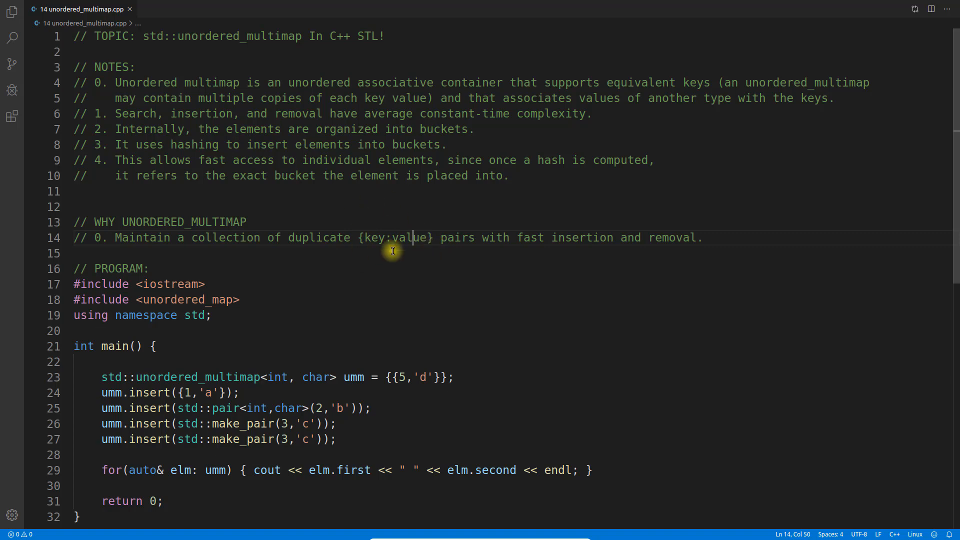
{"action": "mouse_move", "coordinate": [201, 39]}
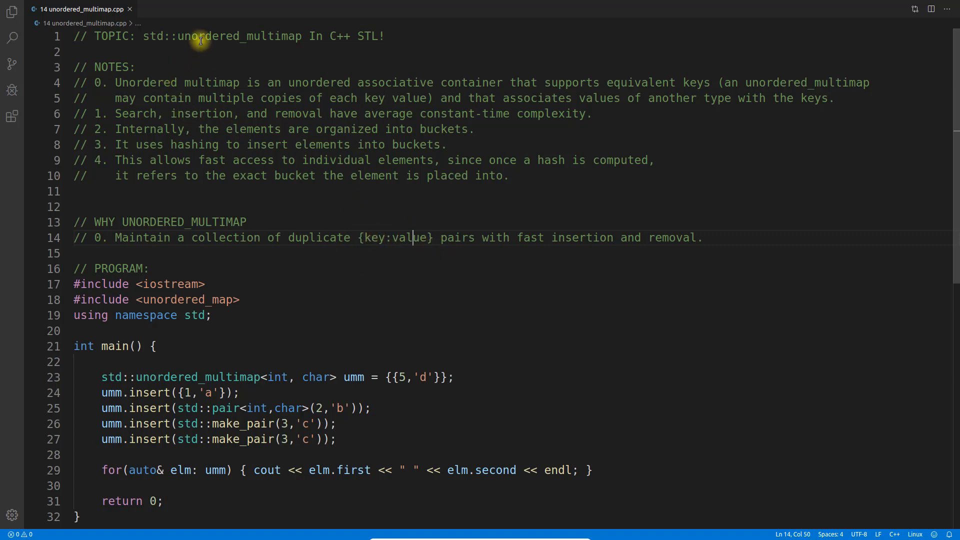
{"action": "left_click", "coordinate": [274, 36]}
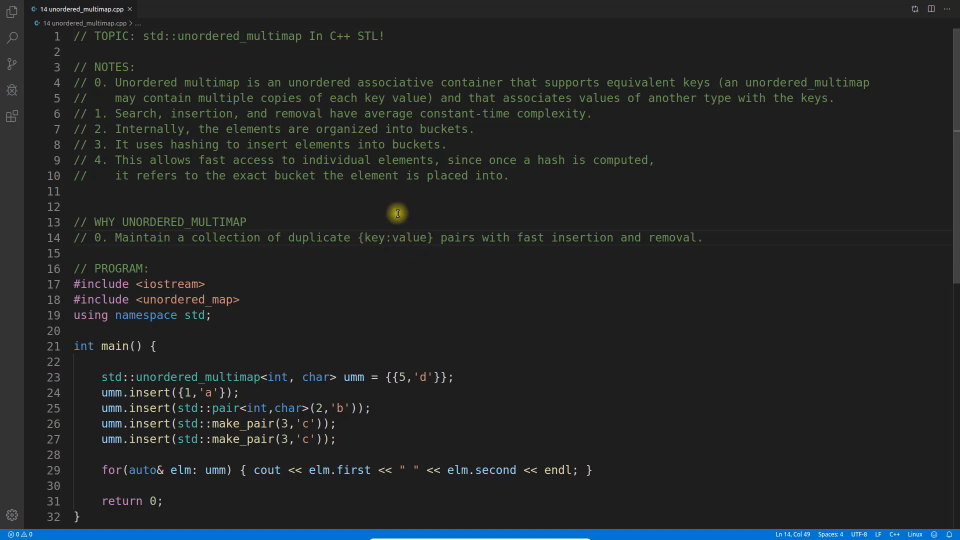
{"action": "mouse_move", "coordinate": [374, 238]}
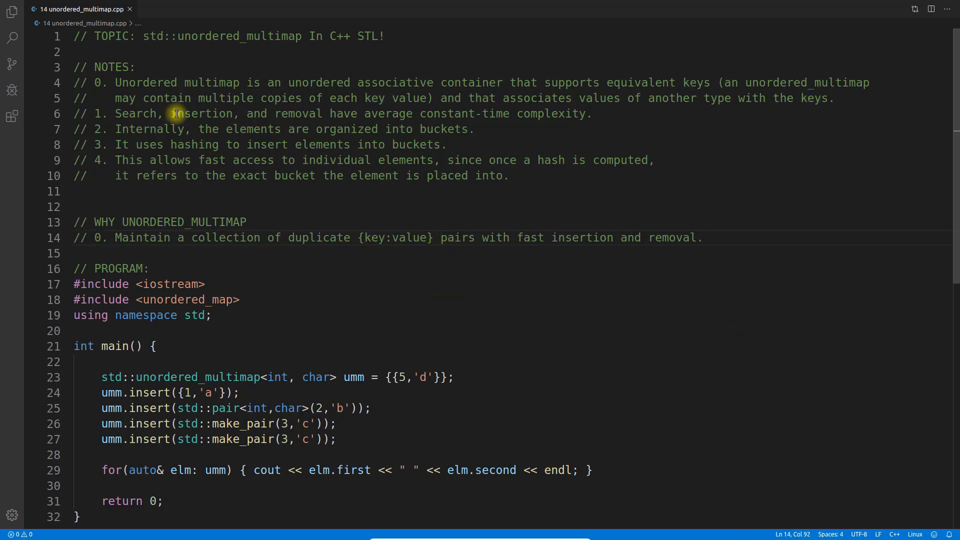
{"action": "double_click", "coordinate": [202, 113]}
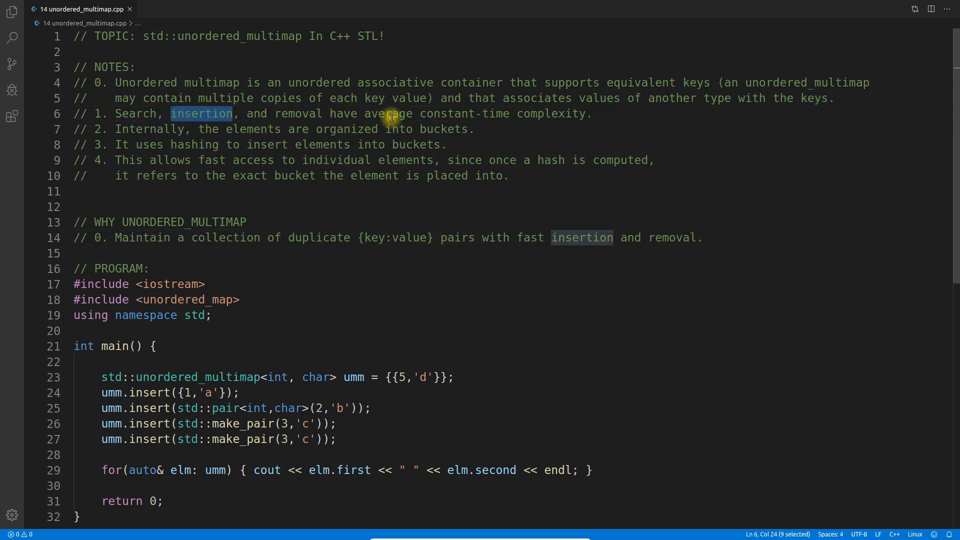
{"action": "left_click", "coordinate": [612, 114]}
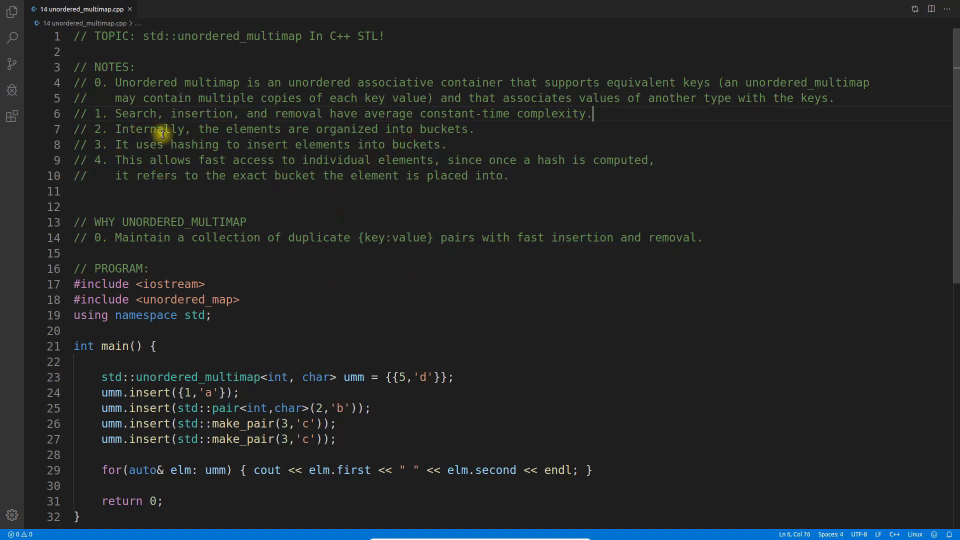
{"action": "double_click", "coordinate": [443, 129]}
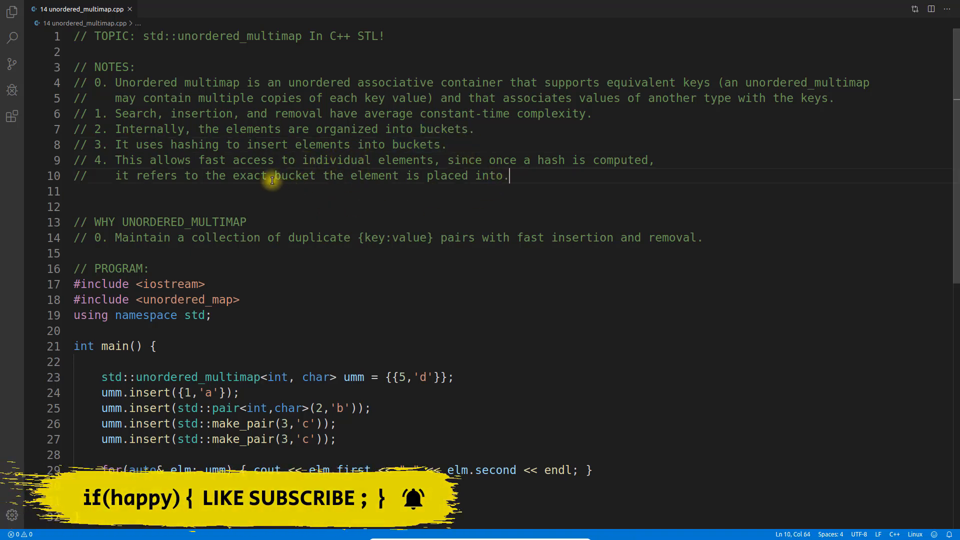
{"action": "mouse_move", "coordinate": [545, 182]}
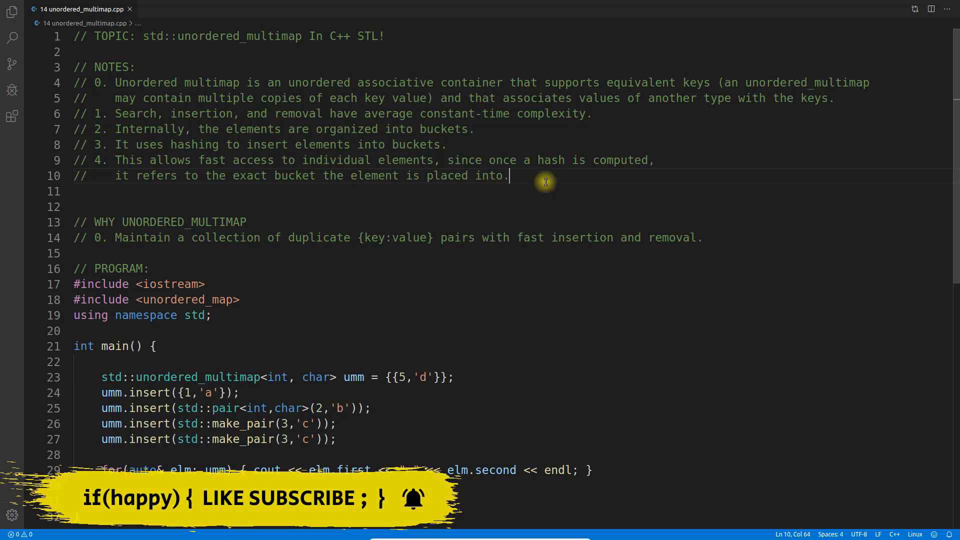
{"action": "mouse_move", "coordinate": [437, 221]}
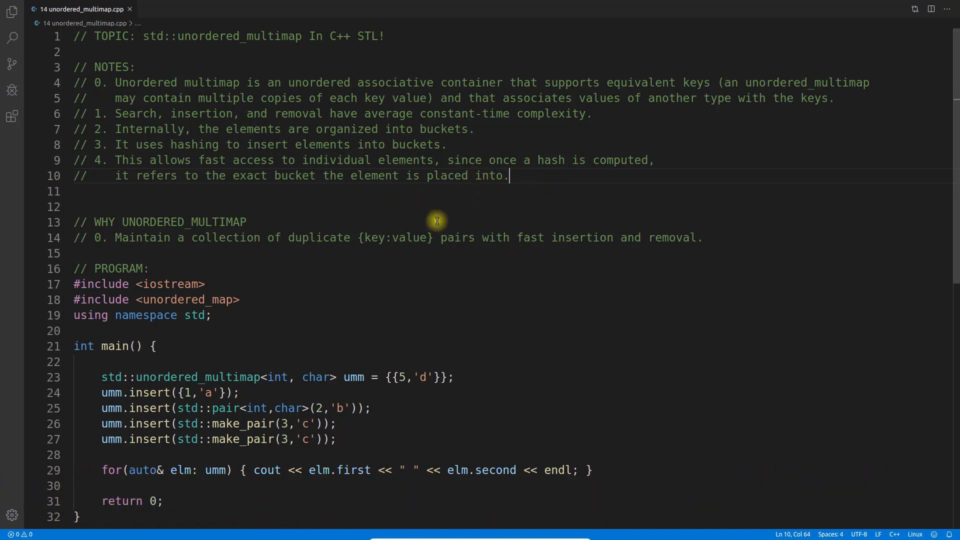
{"action": "mouse_move", "coordinate": [476, 358]}
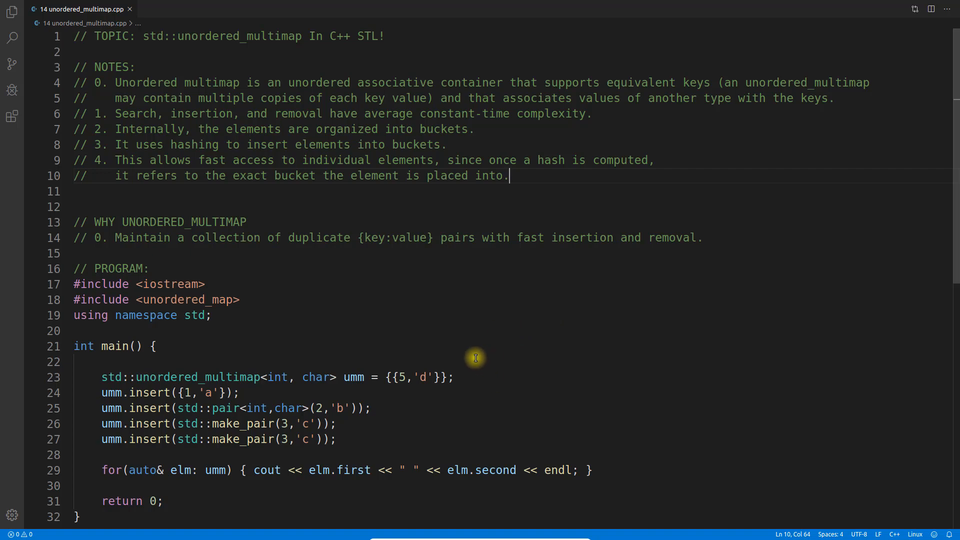
{"action": "mouse_move", "coordinate": [492, 334]}
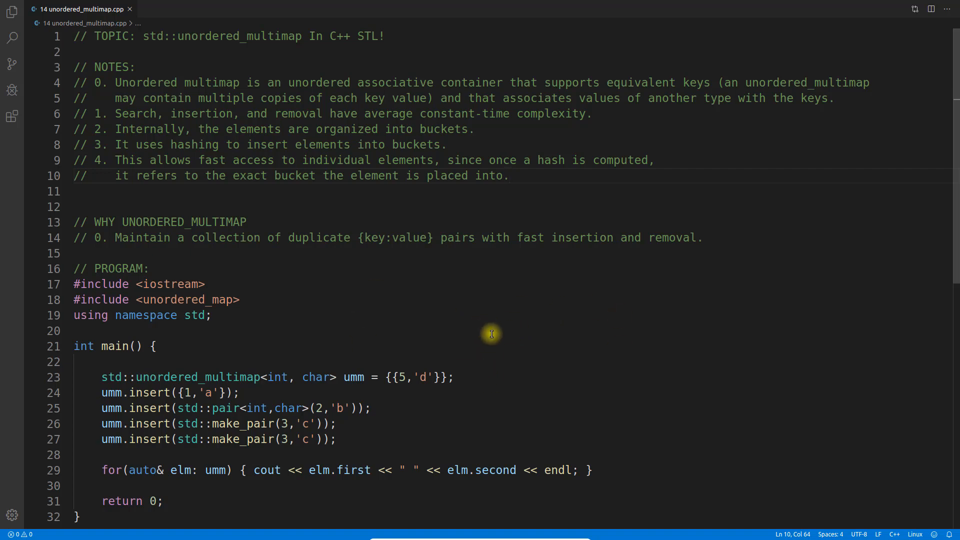
{"action": "mouse_move", "coordinate": [566, 113]}
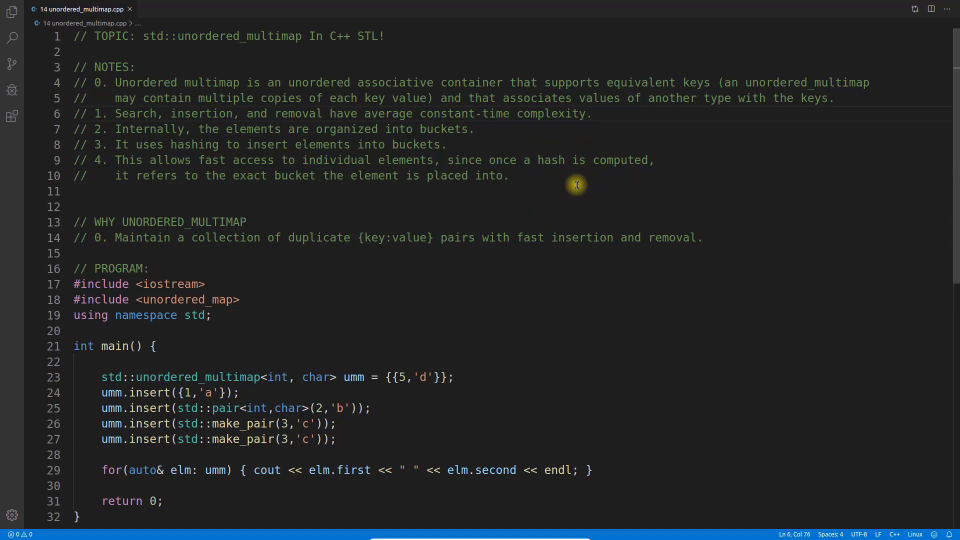
{"action": "left_click", "coordinate": [254, 129]}
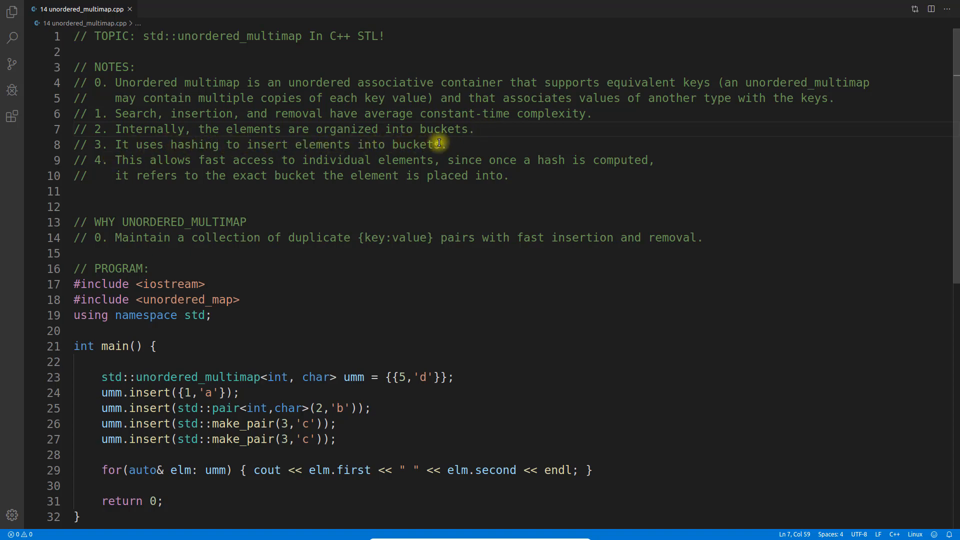
{"action": "mouse_move", "coordinate": [419, 251]}
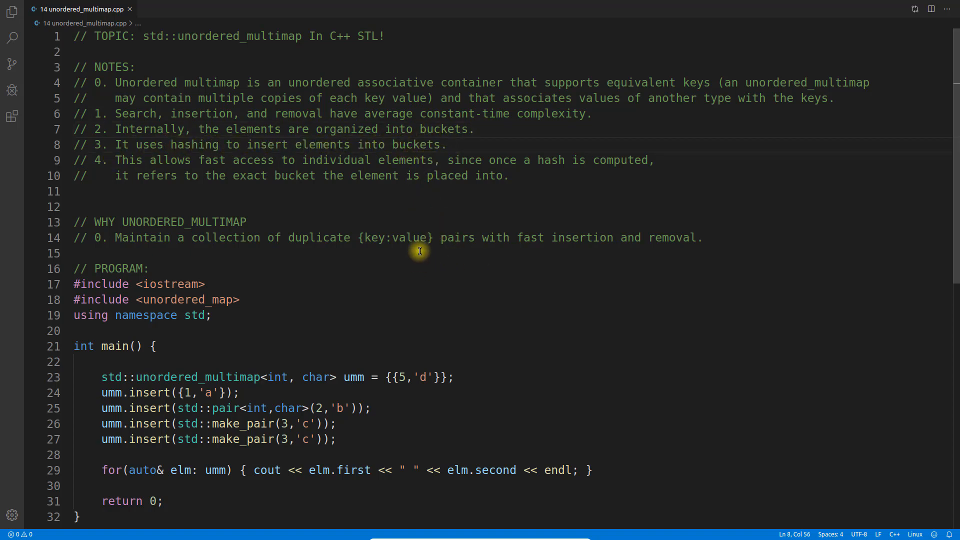
{"action": "mouse_move", "coordinate": [489, 331]}
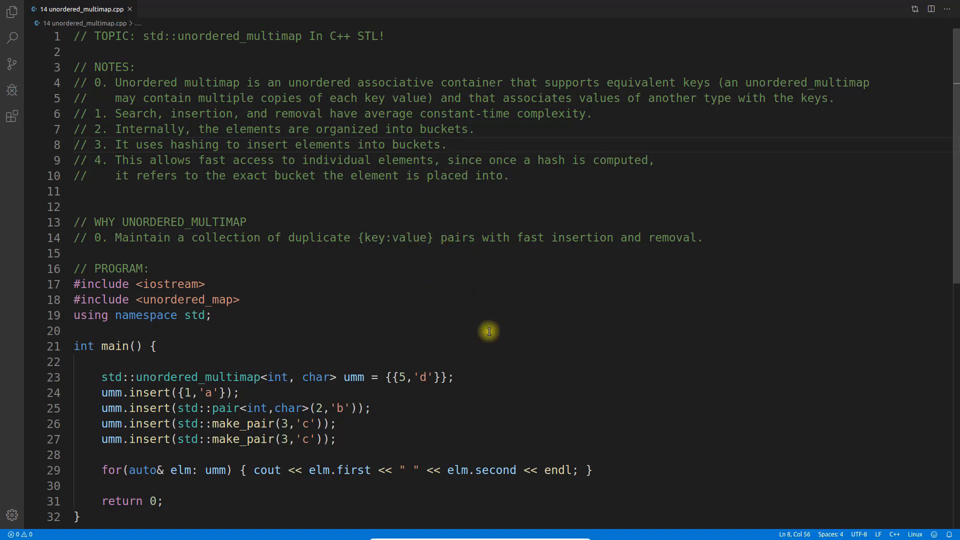
{"action": "mouse_move", "coordinate": [451, 302]}
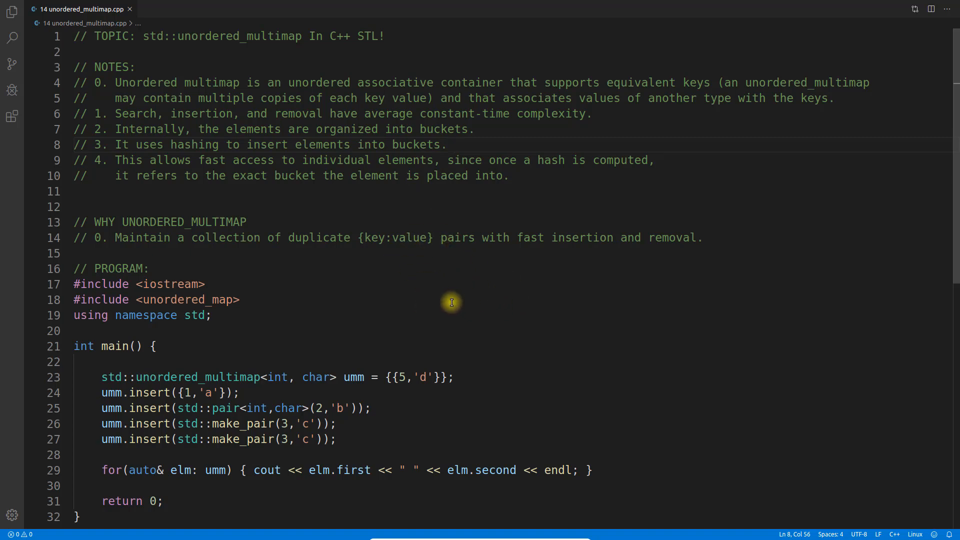
{"action": "mouse_move", "coordinate": [462, 281]}
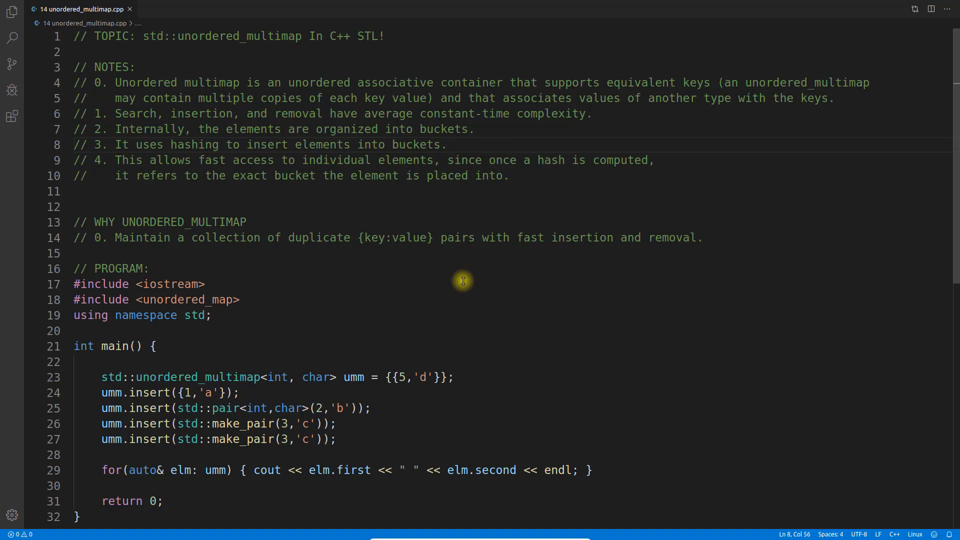
{"action": "mouse_move", "coordinate": [492, 300]}
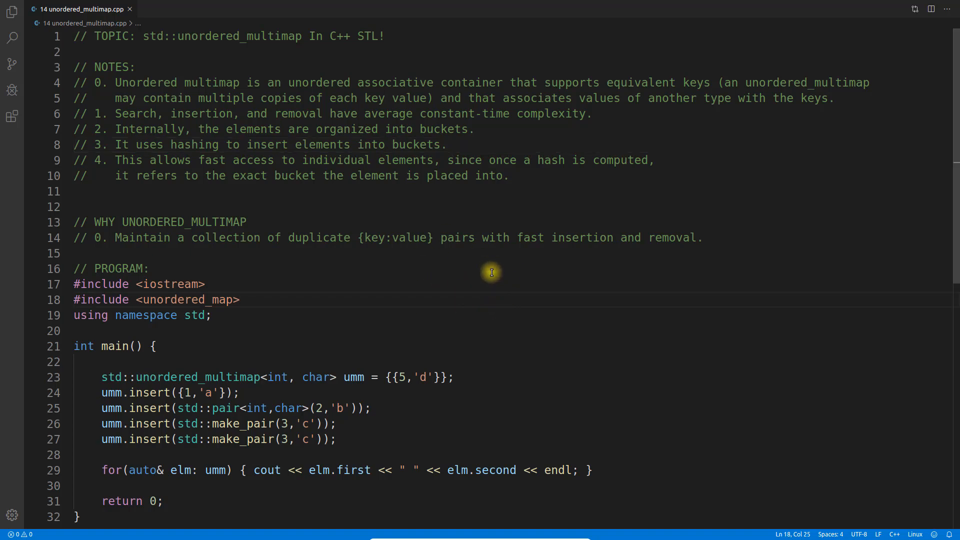
{"action": "left_click", "coordinate": [492, 253]}
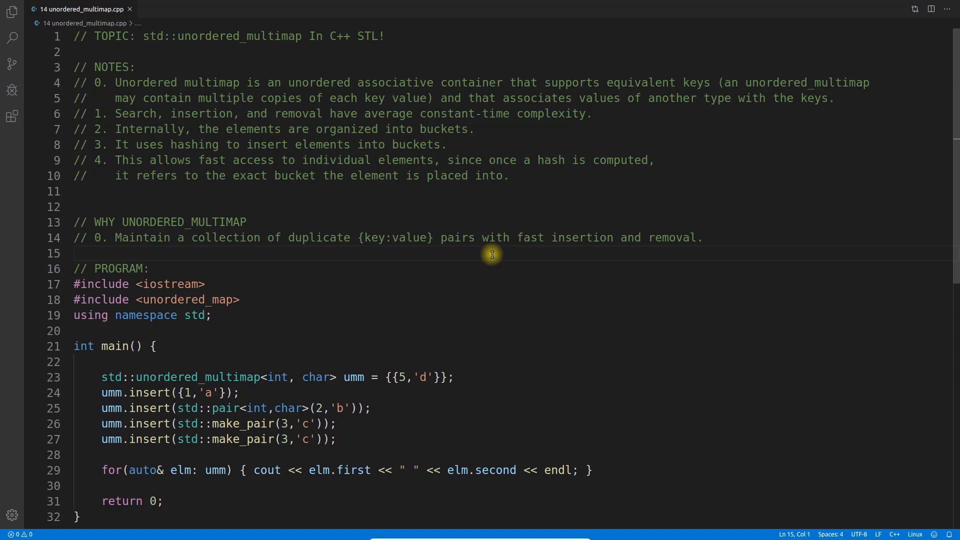
{"action": "mouse_move", "coordinate": [512, 277]}
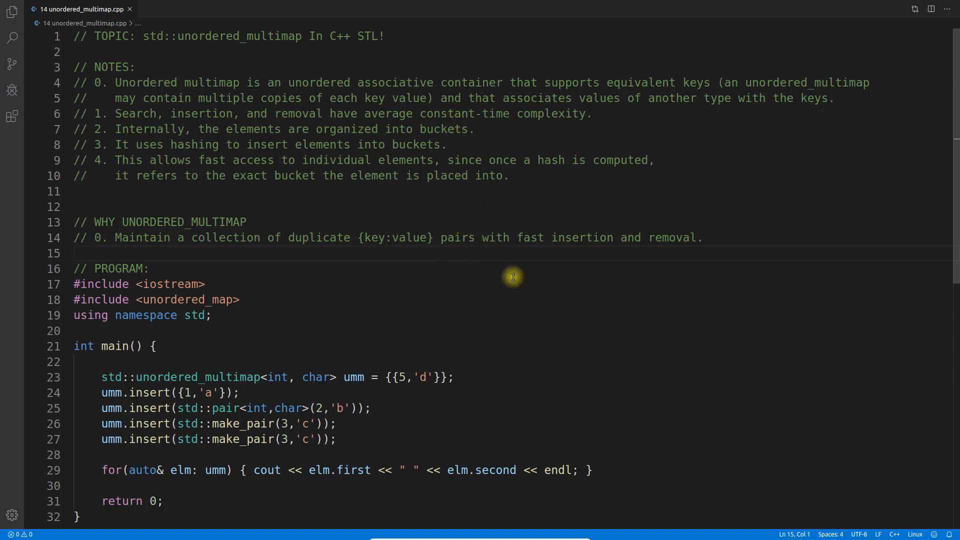
{"action": "left_click", "coordinate": [506, 176]}
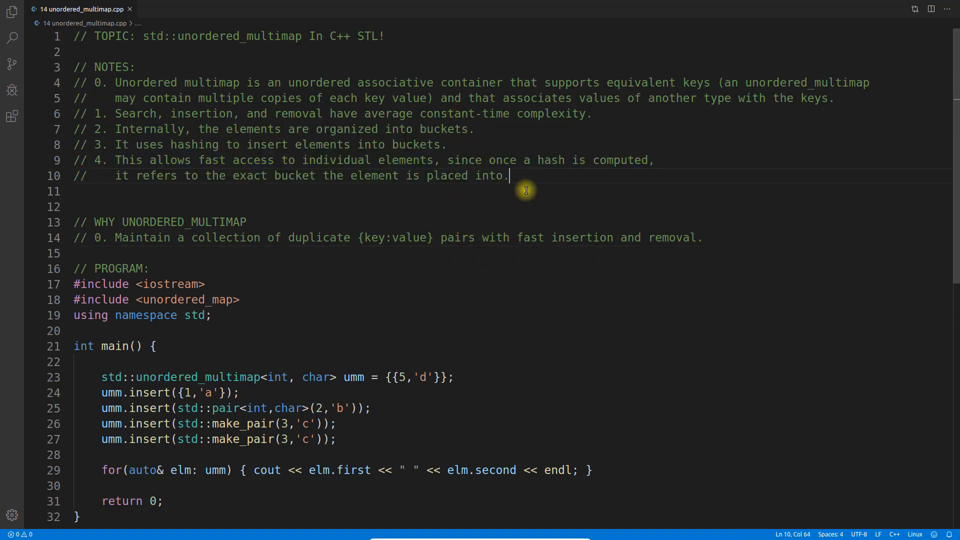
{"action": "mouse_move", "coordinate": [407, 195]}
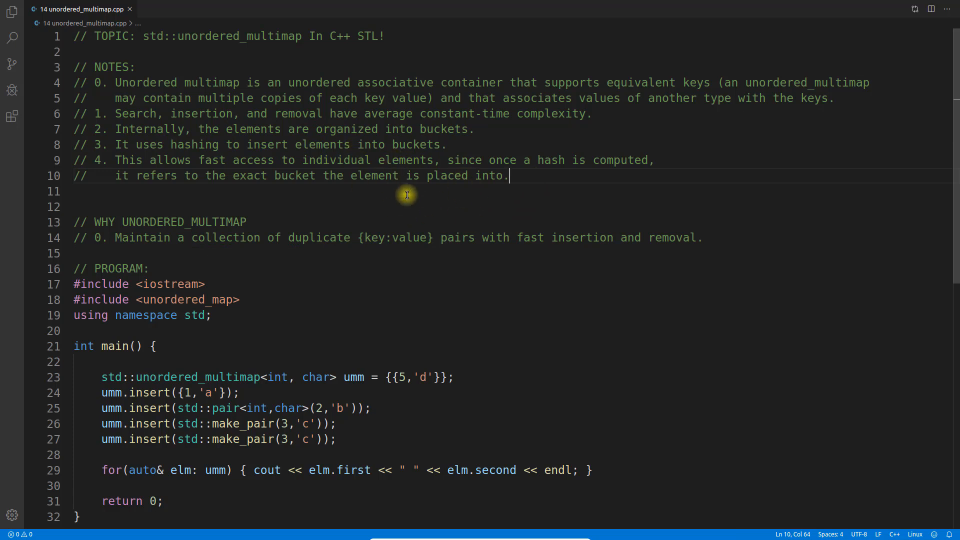
{"action": "mouse_move", "coordinate": [424, 208]}
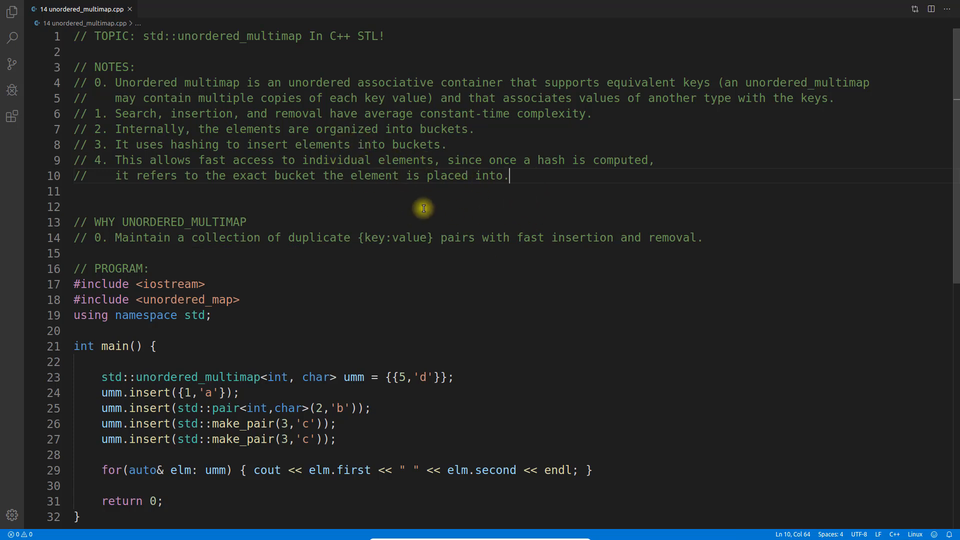
{"action": "mouse_move", "coordinate": [512, 243]}
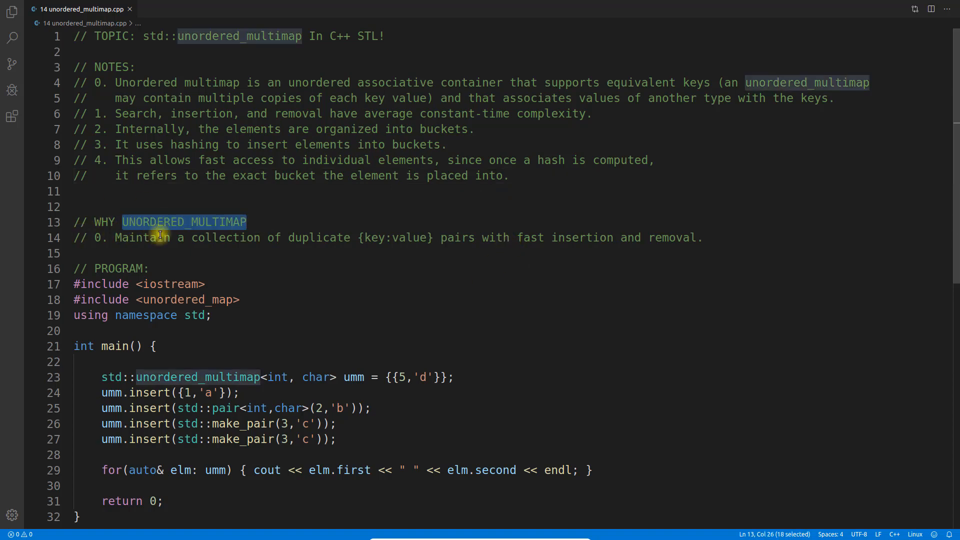
{"action": "double_click", "coordinate": [318, 238]}
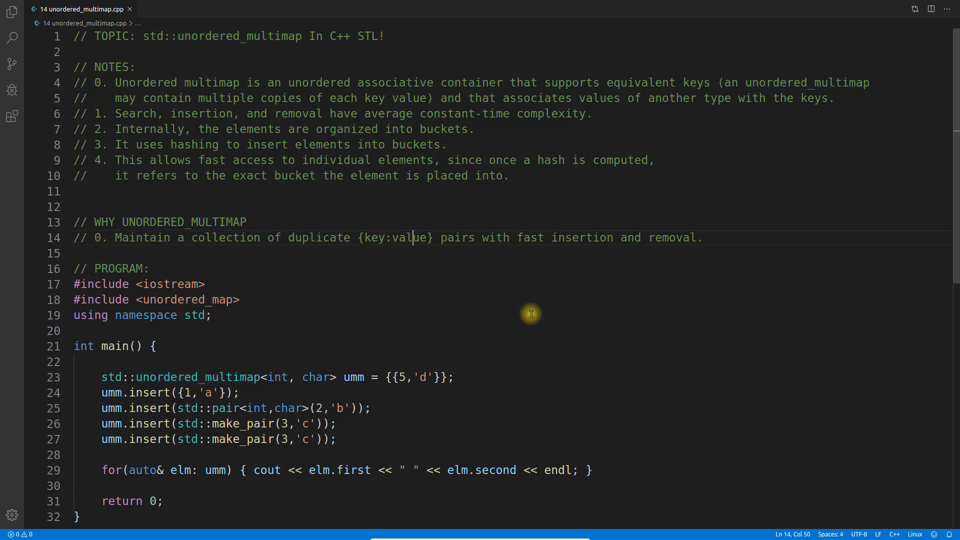
{"action": "mouse_move", "coordinate": [502, 295]}
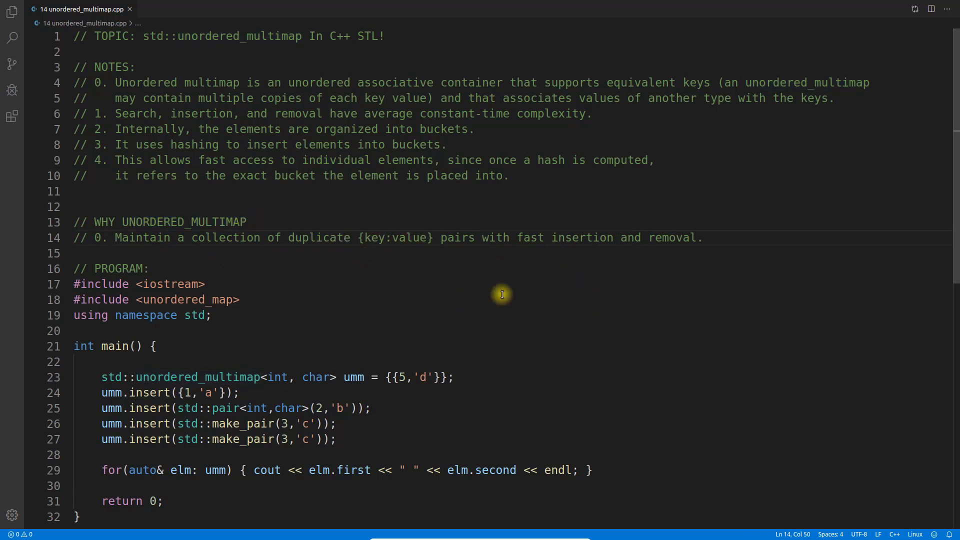
{"action": "double_click", "coordinate": [373, 238]}
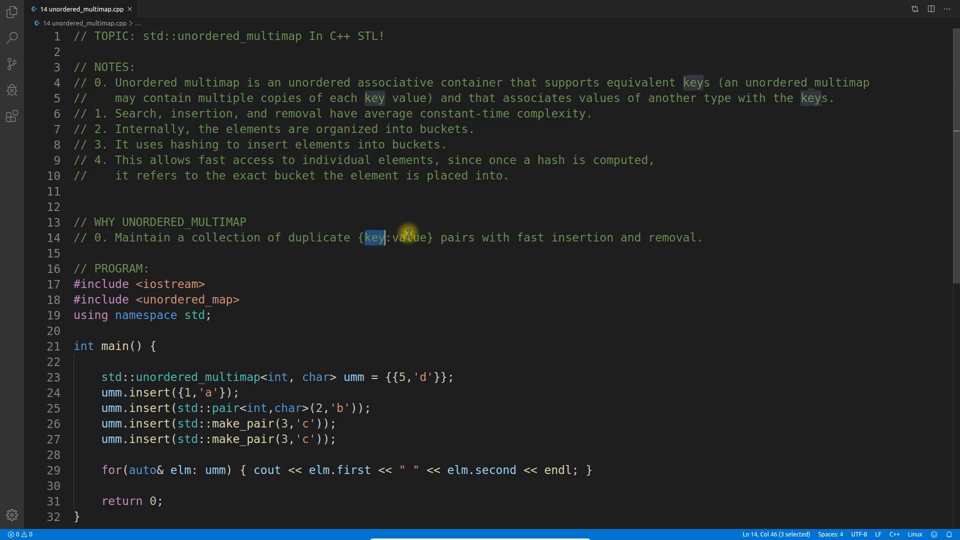
{"action": "double_click", "coordinate": [409, 238]}
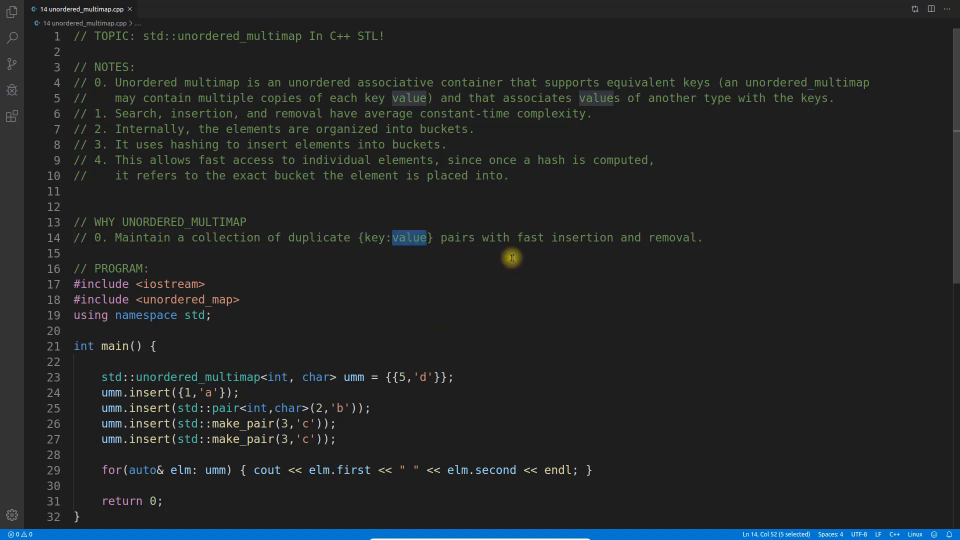
{"action": "left_click", "coordinate": [135, 222]}
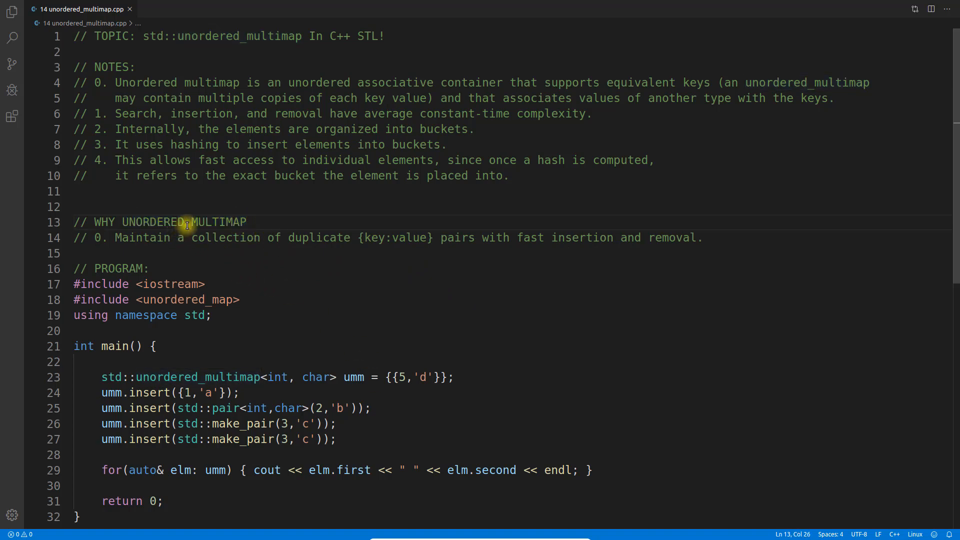
{"action": "mouse_move", "coordinate": [318, 275]}
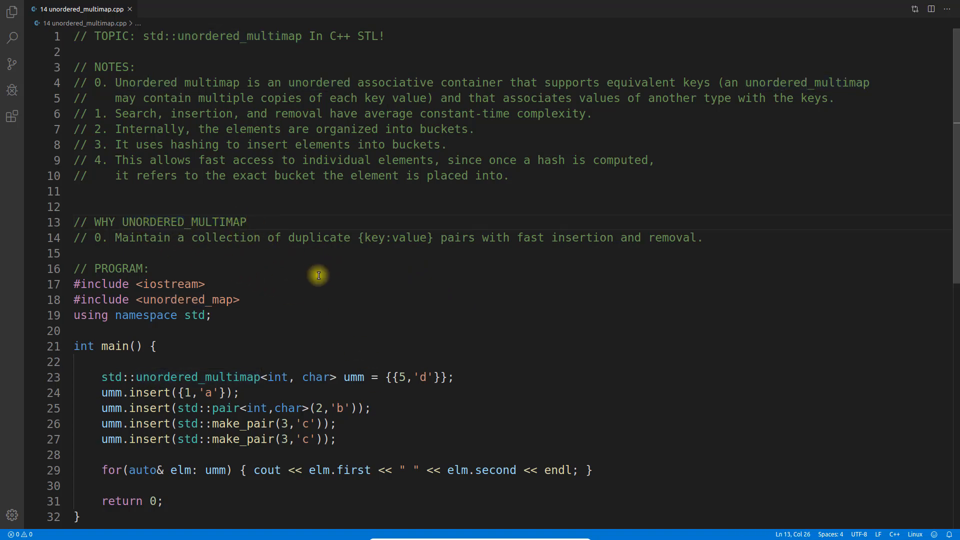
{"action": "mouse_move", "coordinate": [493, 274]}
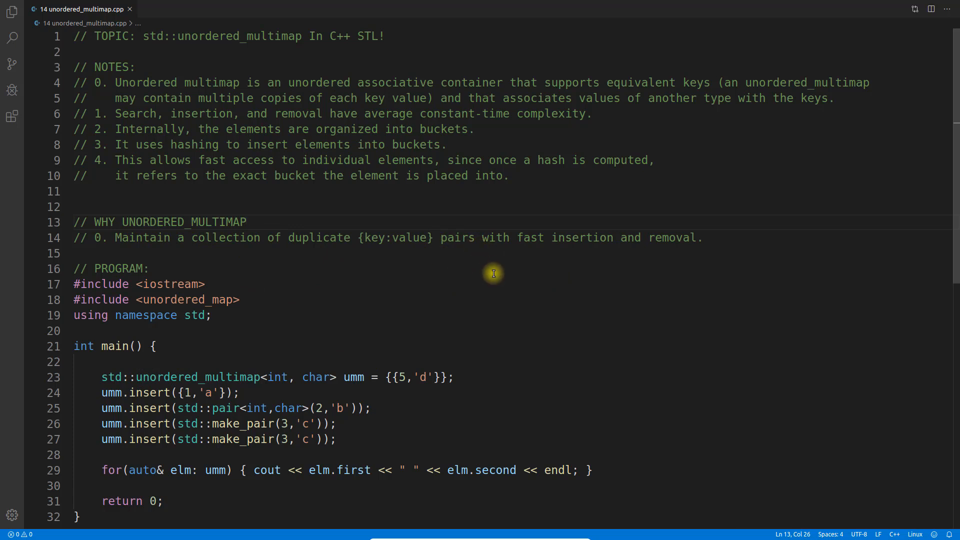
{"action": "double_click", "coordinate": [154, 222]}
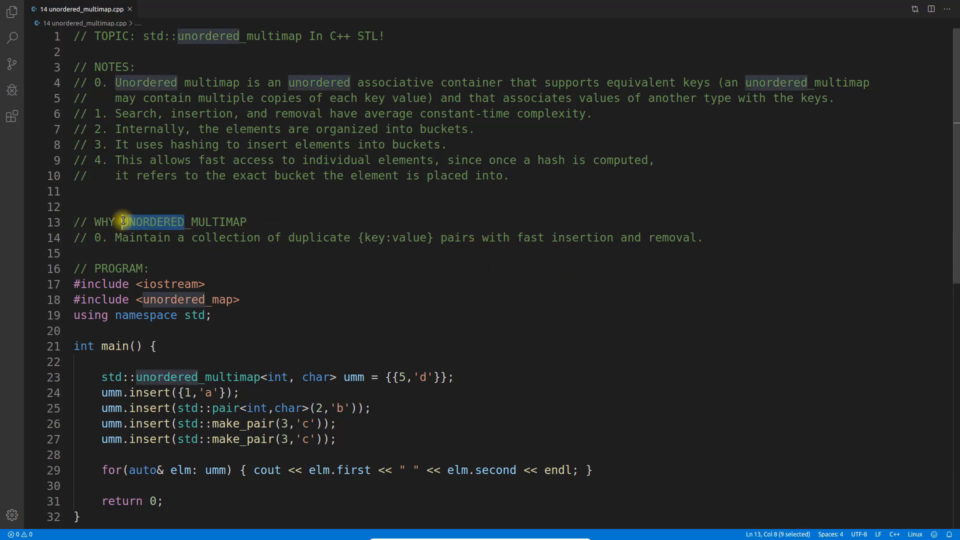
{"action": "left_click", "coordinate": [471, 253]}
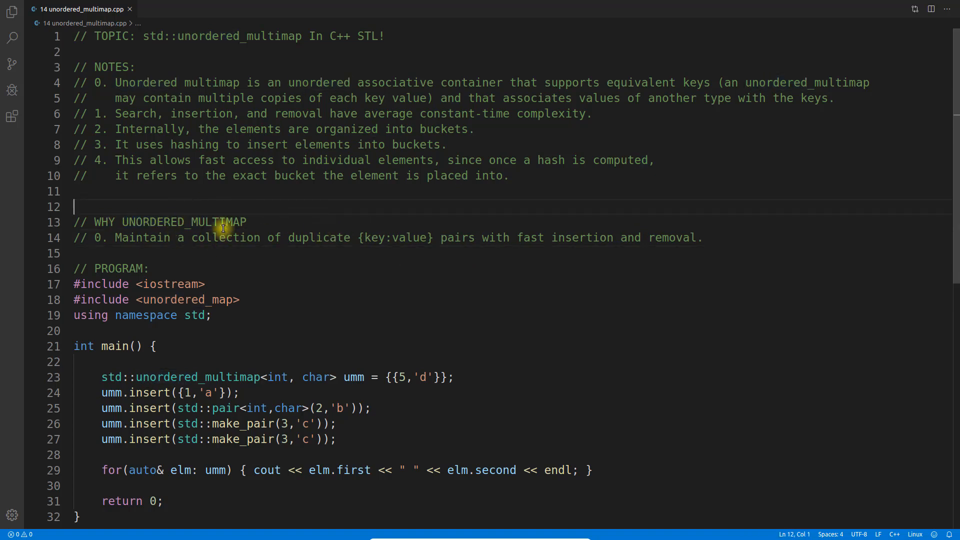
{"action": "left_click", "coordinate": [463, 238]}
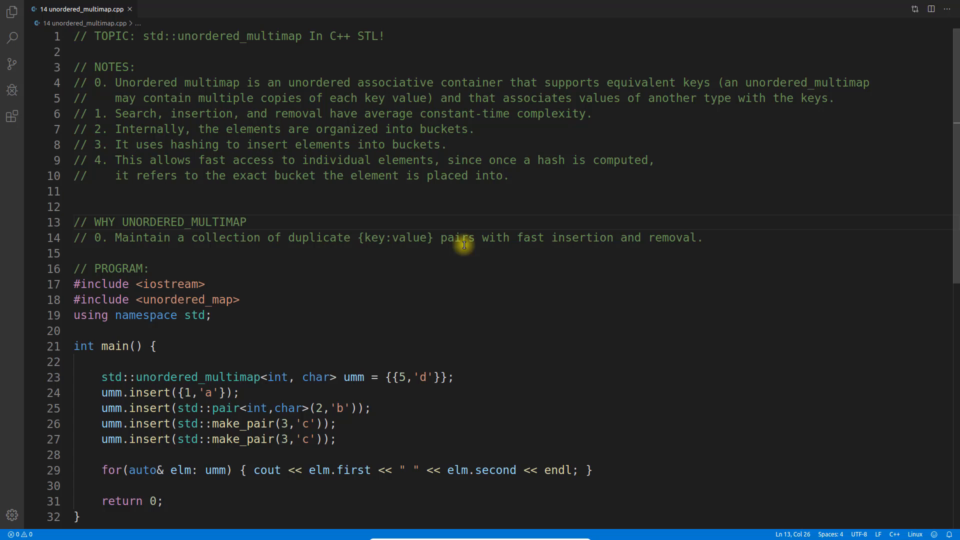
{"action": "mouse_move", "coordinate": [239, 228]}
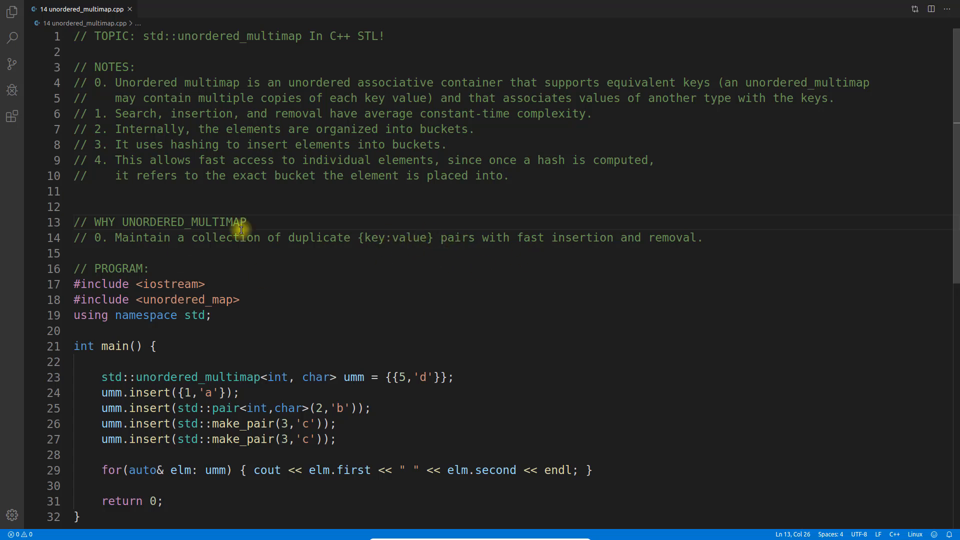
{"action": "mouse_move", "coordinate": [481, 296]}
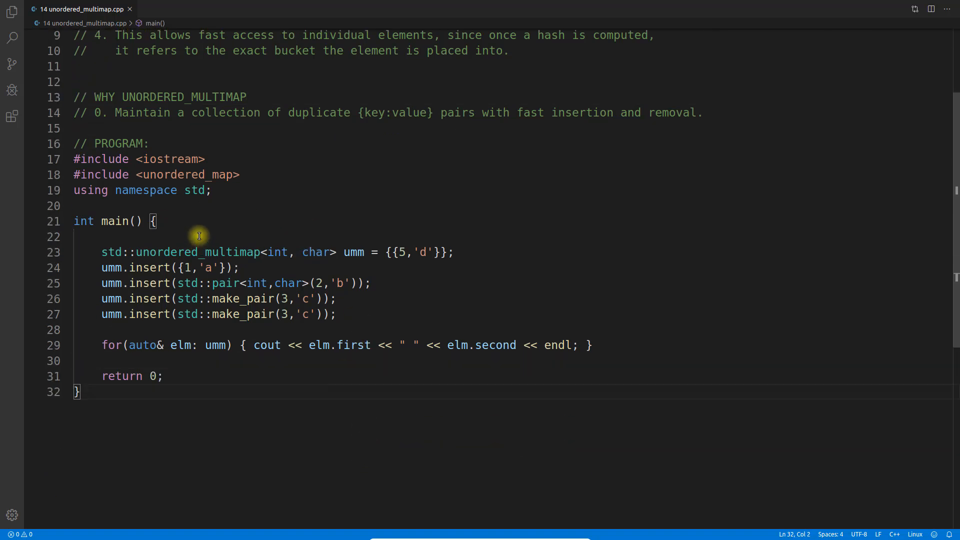
{"action": "double_click", "coordinate": [277, 252]}
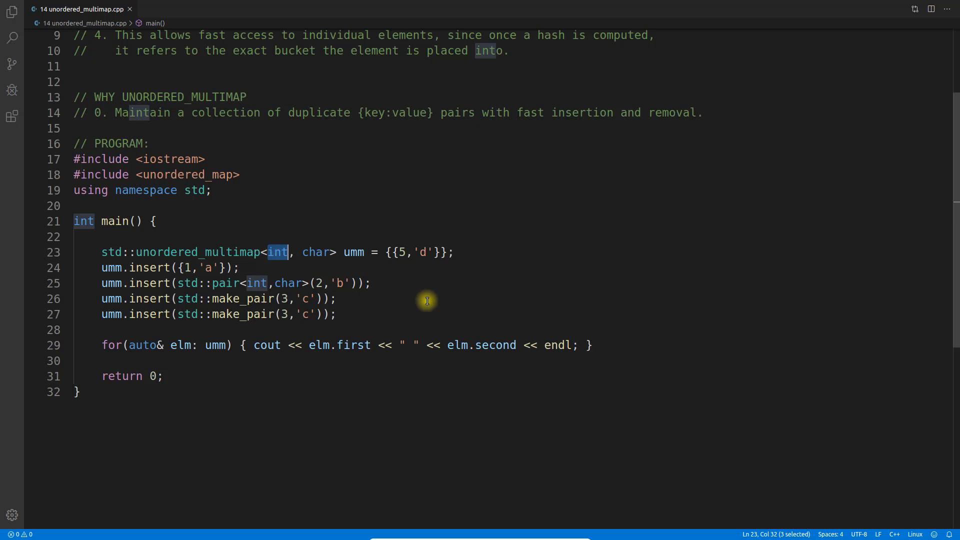
{"action": "mouse_move", "coordinate": [277, 253]}
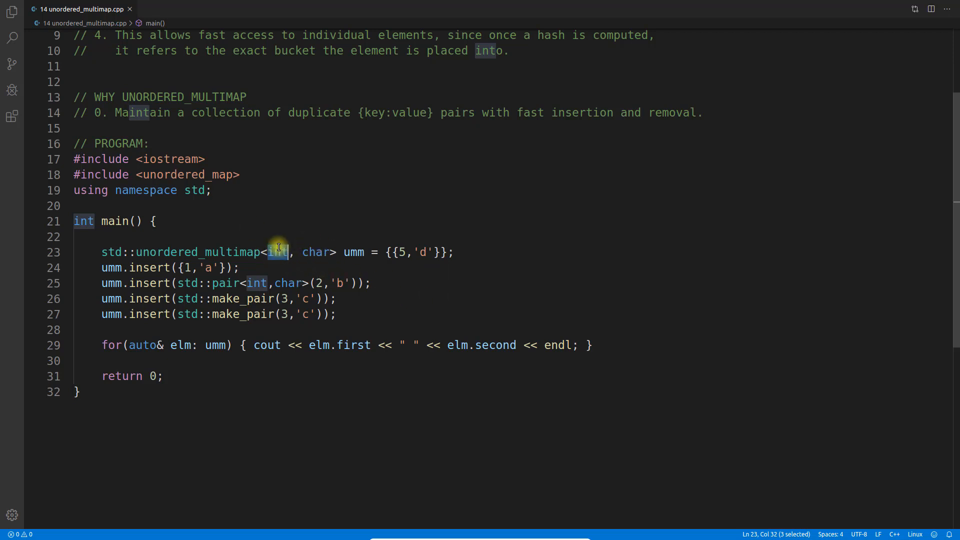
{"action": "double_click", "coordinate": [314, 252]}
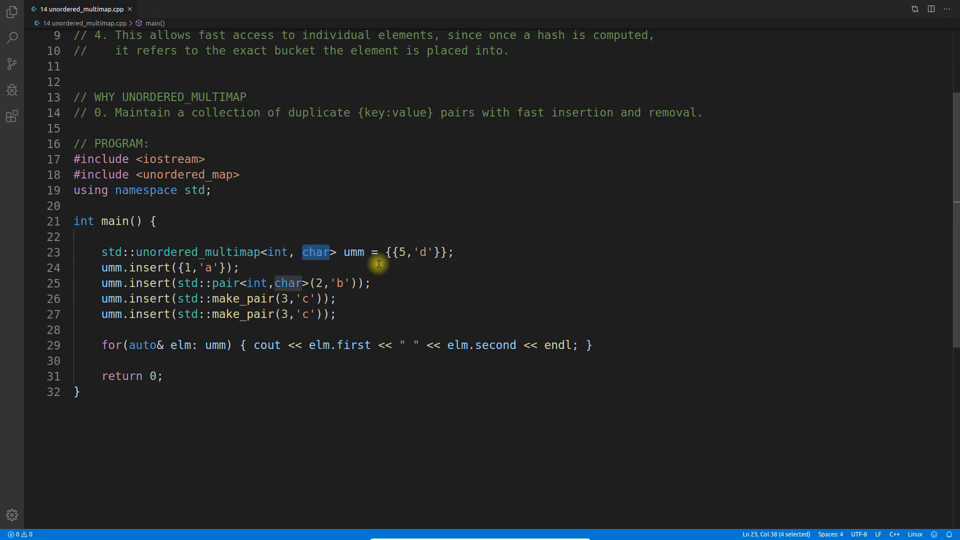
{"action": "left_click", "coordinate": [402, 252]}
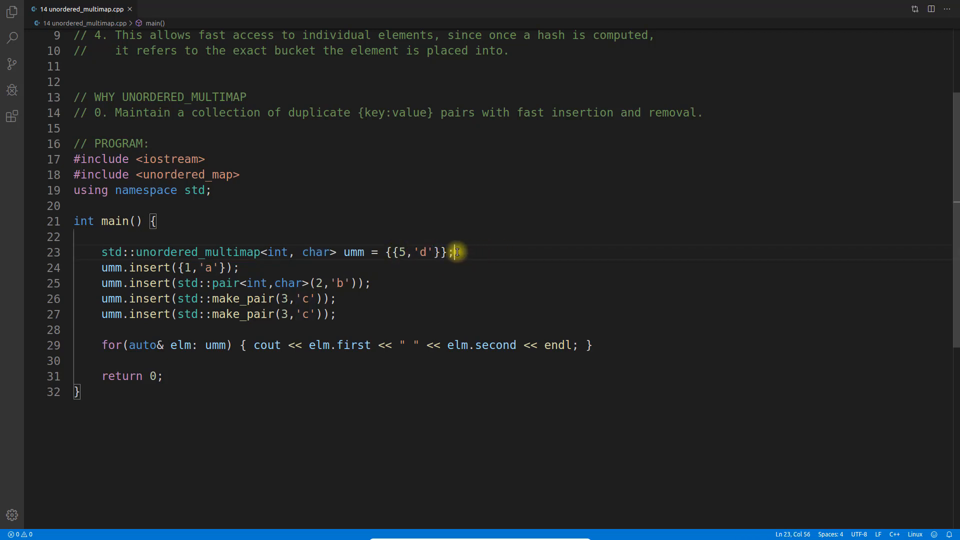
{"action": "left_click", "coordinate": [147, 269]}
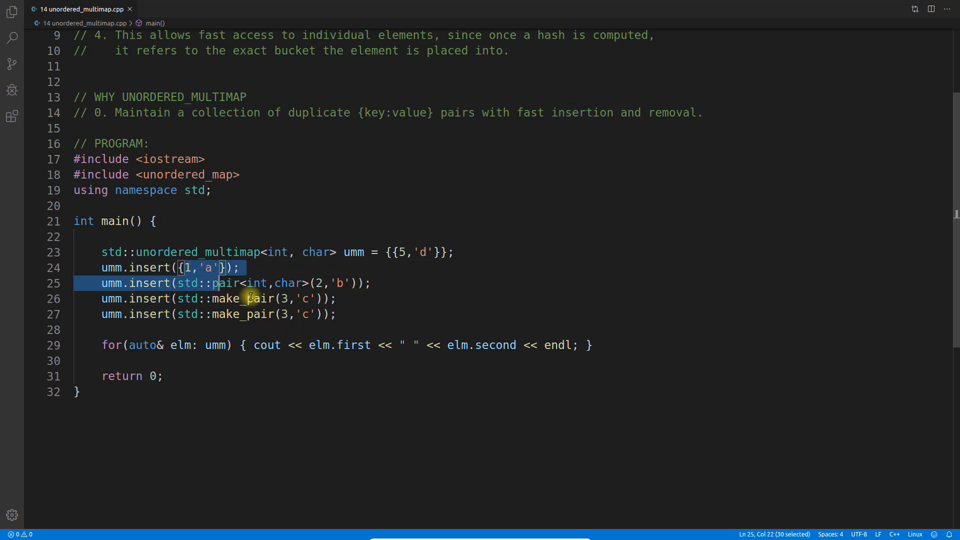
{"action": "left_click", "coordinate": [337, 314]}
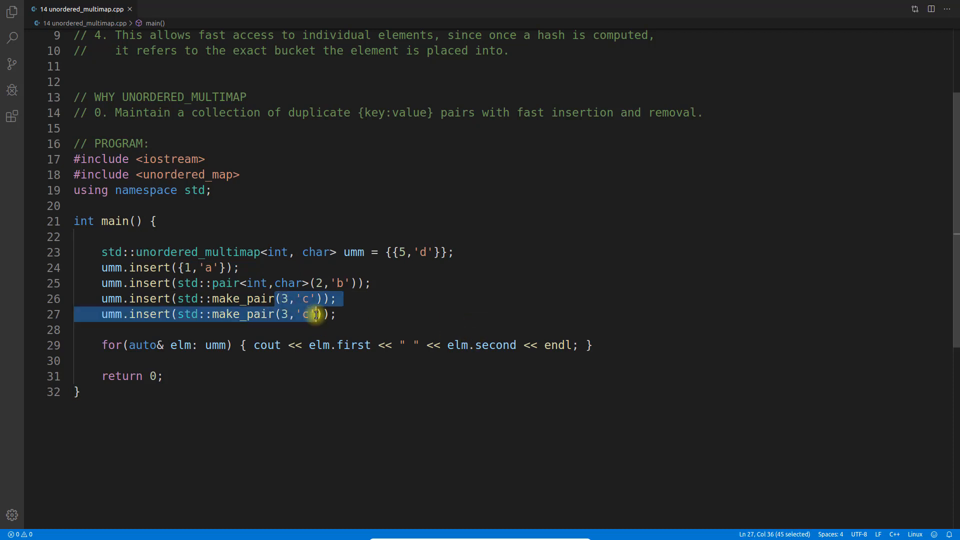
{"action": "left_click", "coordinate": [354, 314]}
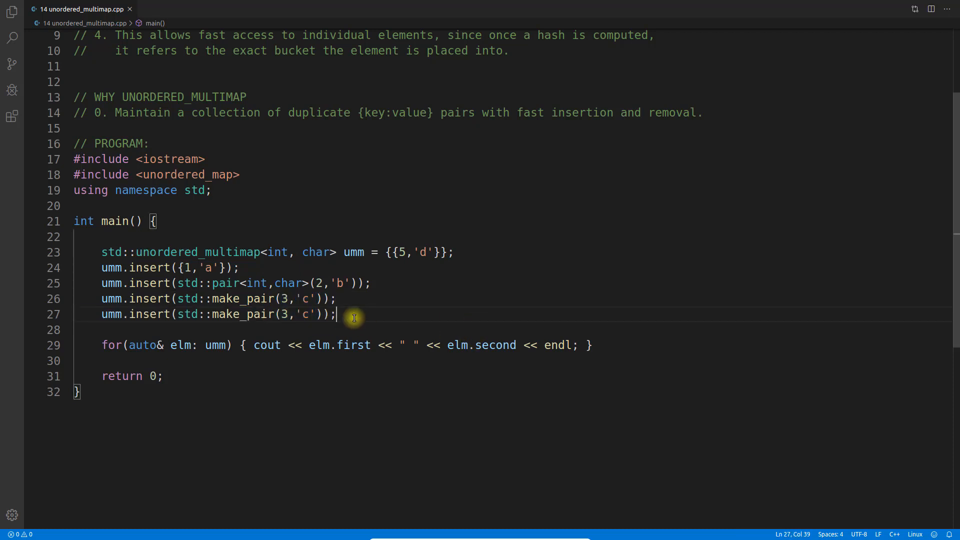
{"action": "mouse_move", "coordinate": [238, 252]}
{"action": "type", "text": "./a.out"}
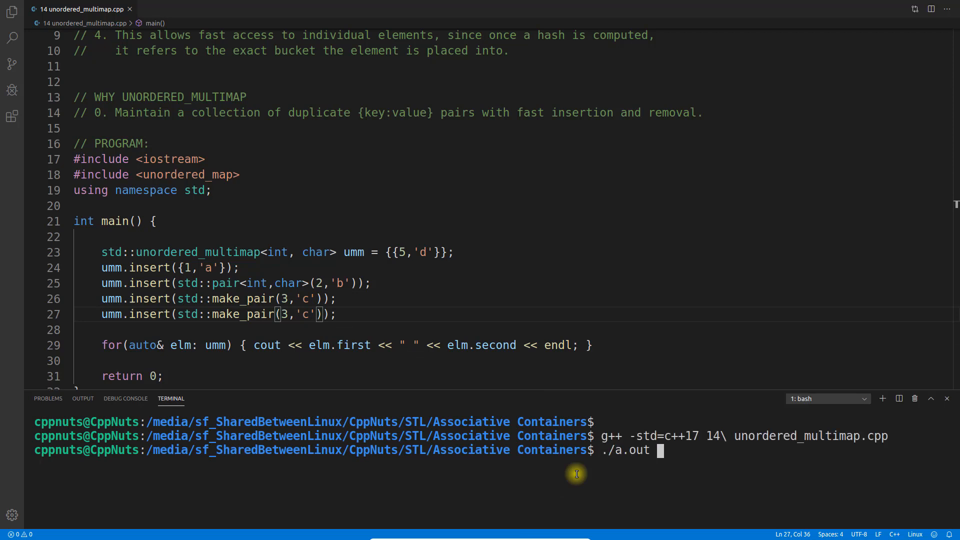
Run ./a.out showing two 3 c entries, then change the last make_pair value from 'c' to 'd'.
{"action": "key", "text": "Return"}
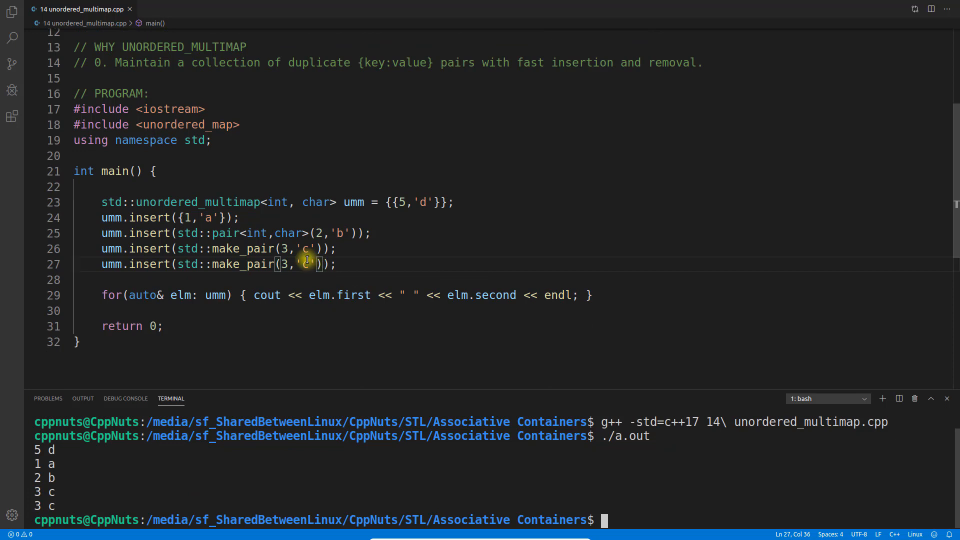
{"action": "key", "text": "Backspace"}
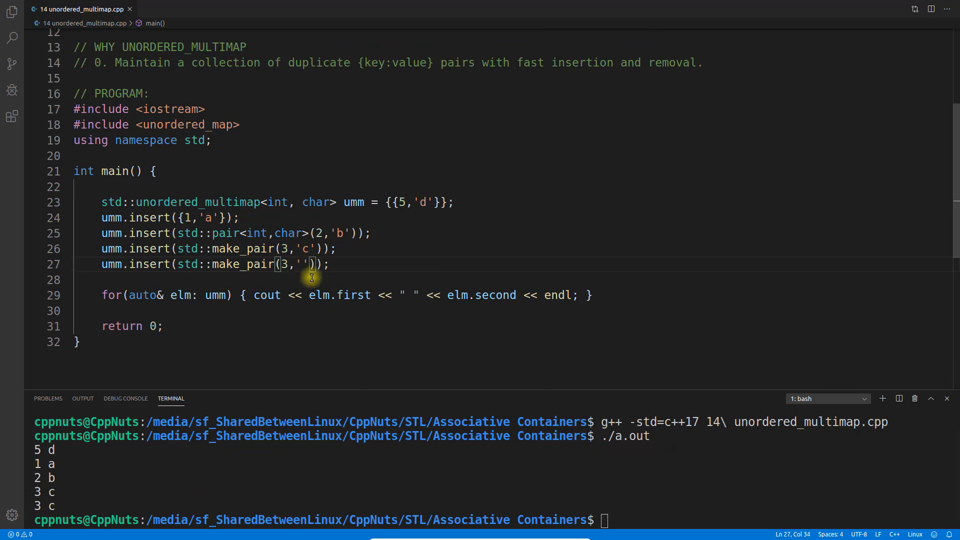
{"action": "type", "text": "d"}
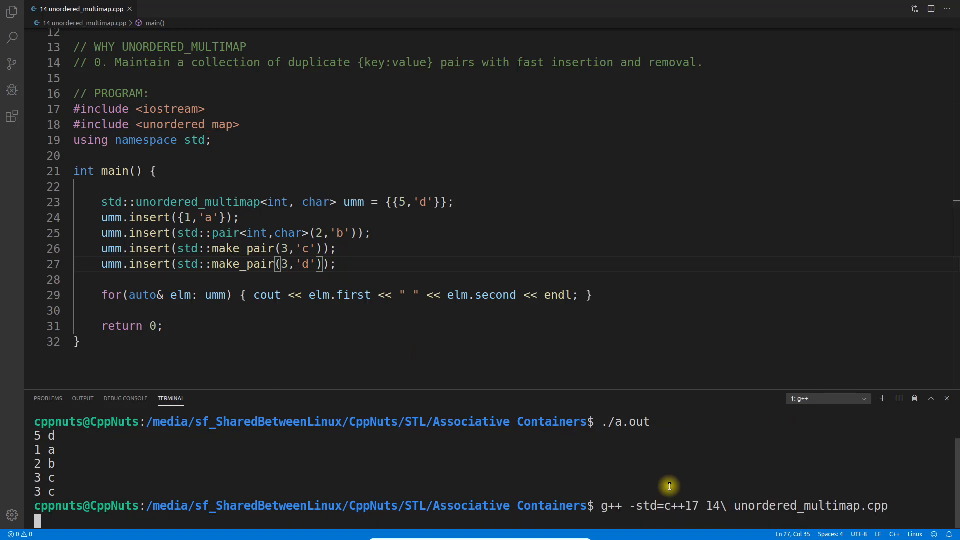
Rebuild and rerun so output prints 5 d, 1 a, 2 b, 3 d, 3 c.
{"action": "key", "text": "Return"}
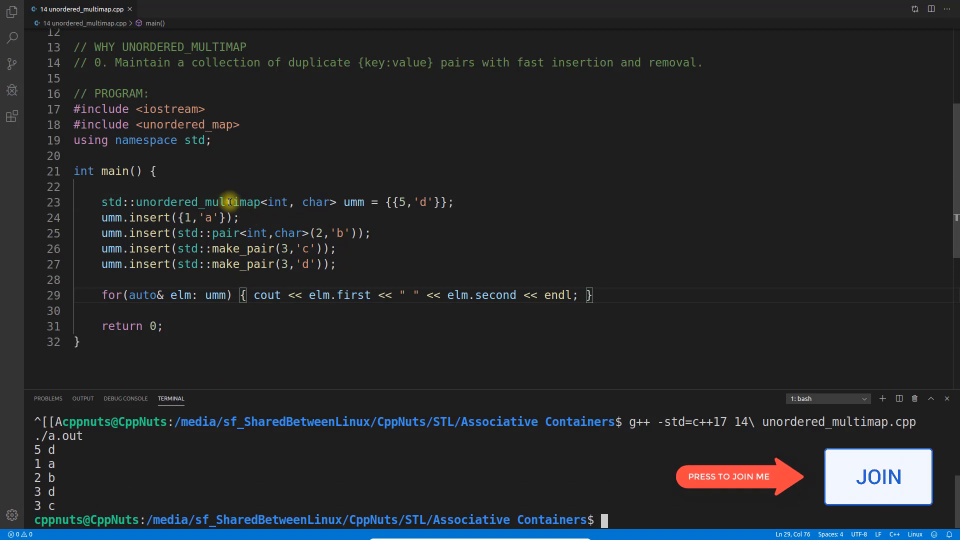
{"action": "double_click", "coordinate": [198, 202]}
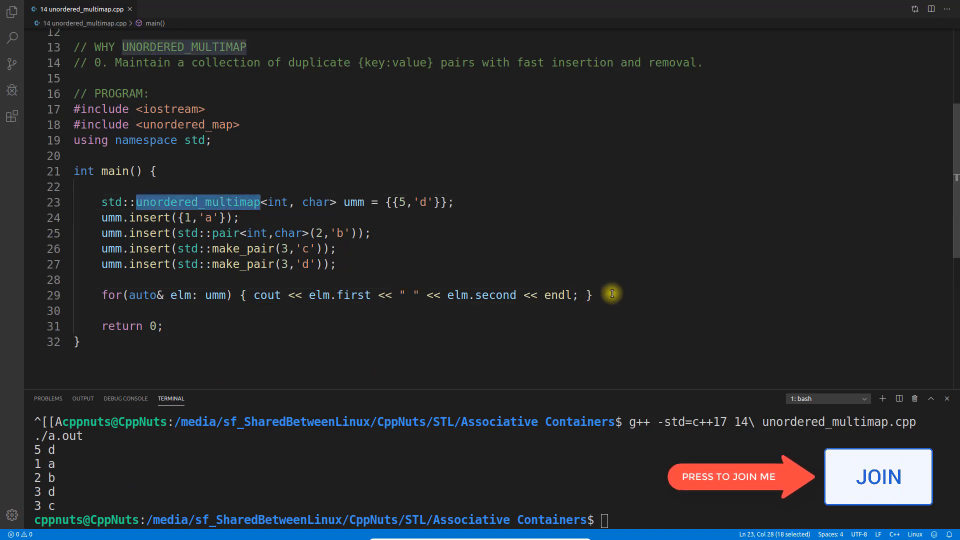
{"action": "scroll", "scroll_direction": "up", "scroll_amount": 3}
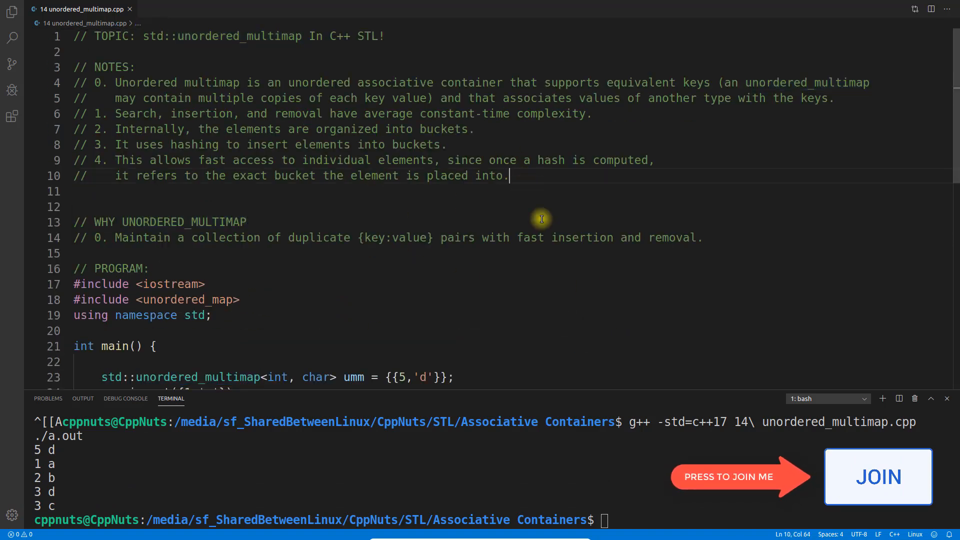
{"action": "mouse_move", "coordinate": [482, 280]}
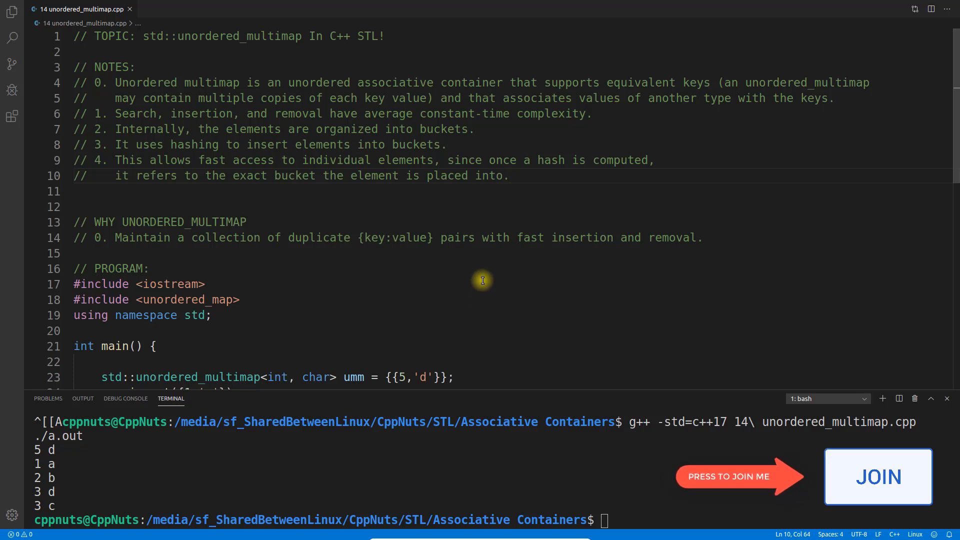
{"action": "left_click", "coordinate": [487, 253]}
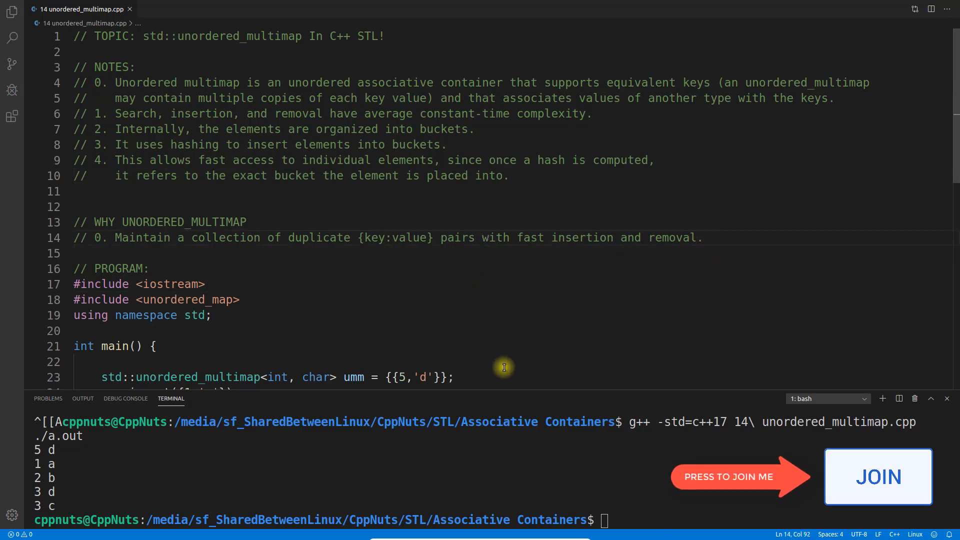
{"action": "mouse_move", "coordinate": [573, 315]}
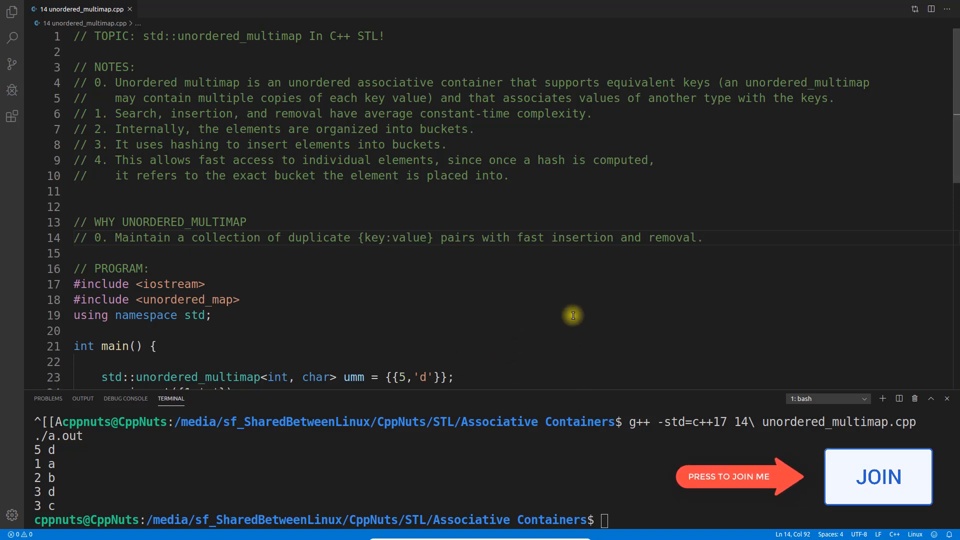